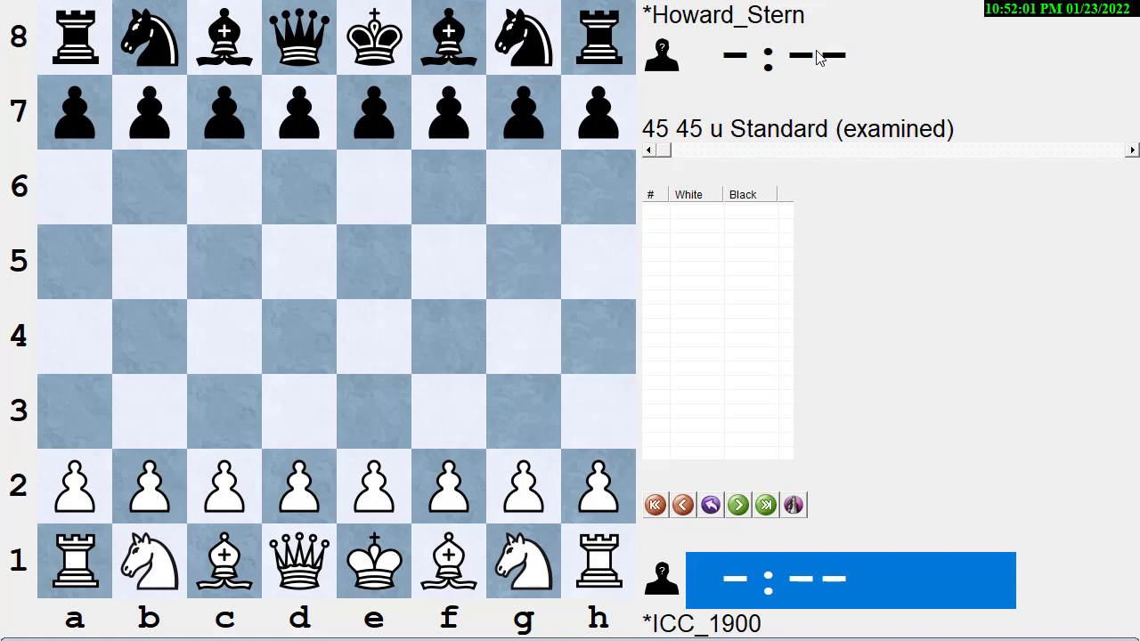
pyautogui.moveTo(709, 505)
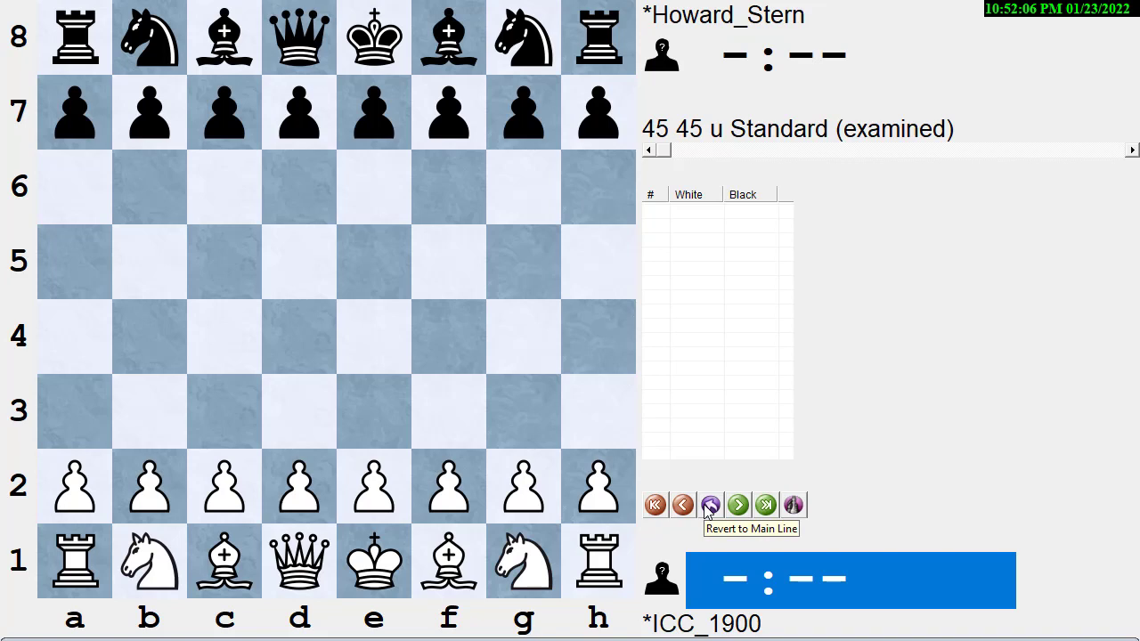
pyautogui.moveTo(545, 488)
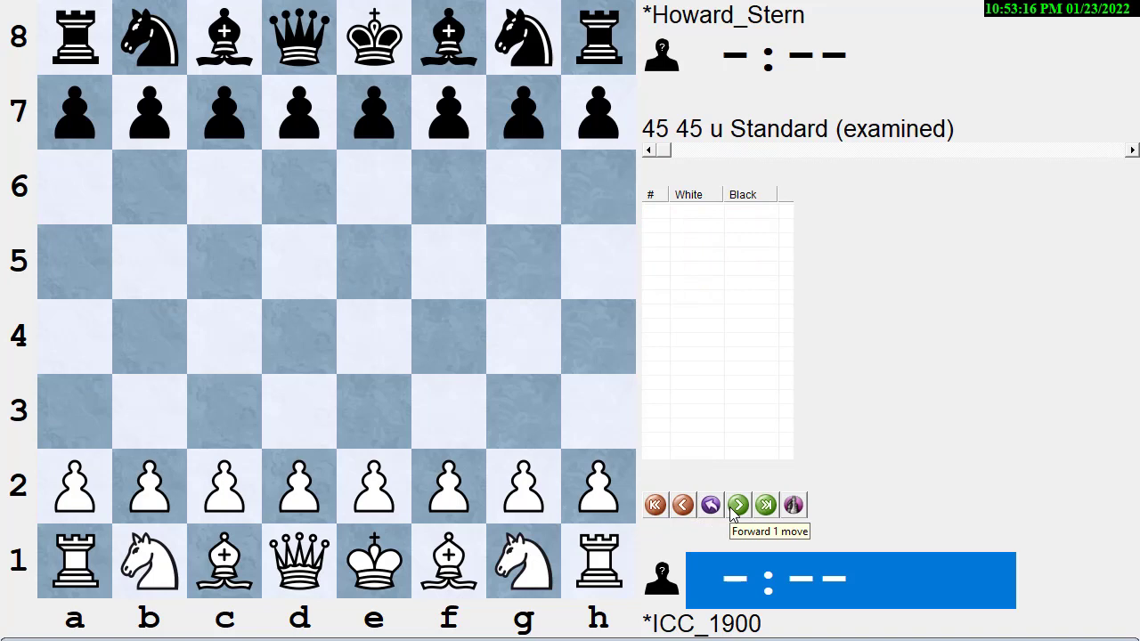
# Step: Step forward through 1.d4 Nf6 2.c4 e5 3.d5 Bc5 to White's 4.e3
pyautogui.click(737, 506)
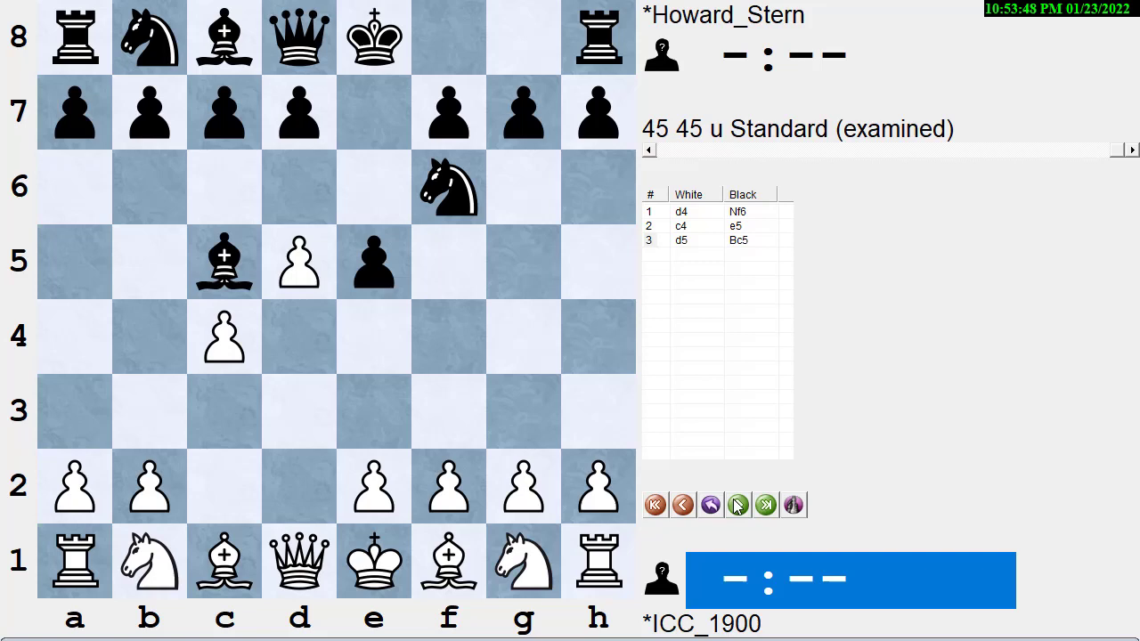
pyautogui.click(737, 506)
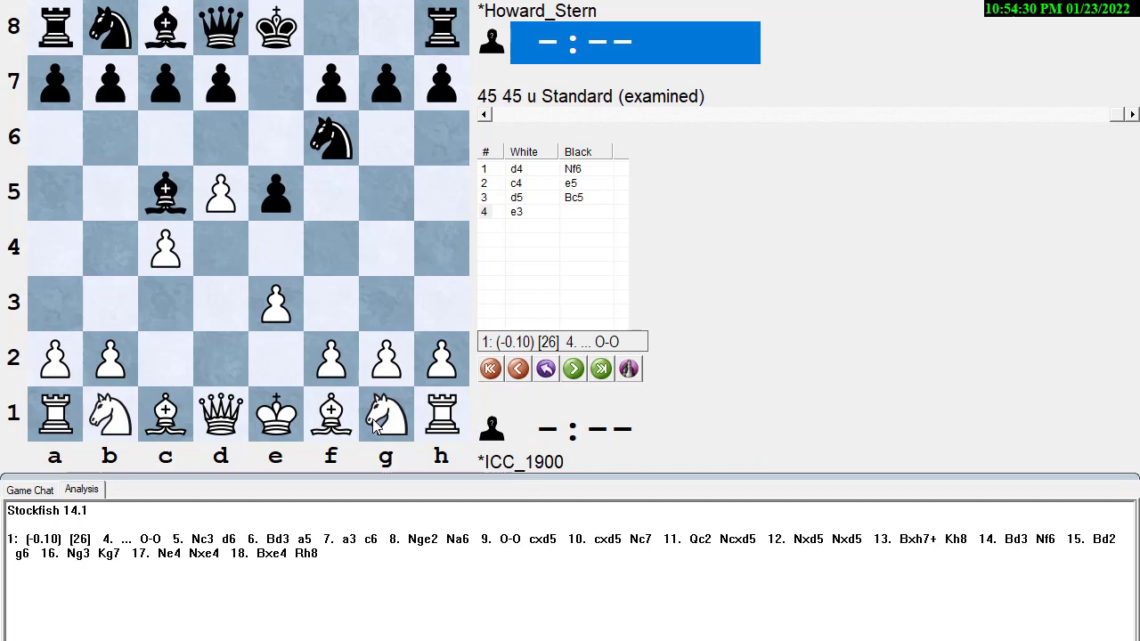
# Step: Advance the game through 10...Qh4 11.Ng3 with Stockfish showing 11...Na6
pyautogui.click(572, 367)
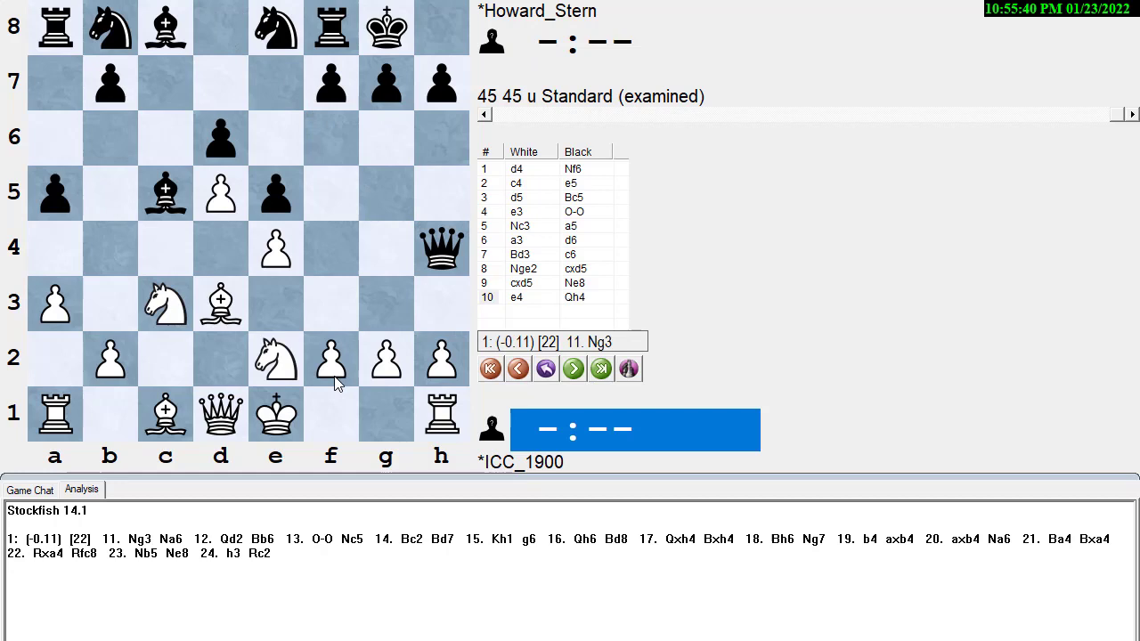
pyautogui.click(573, 367)
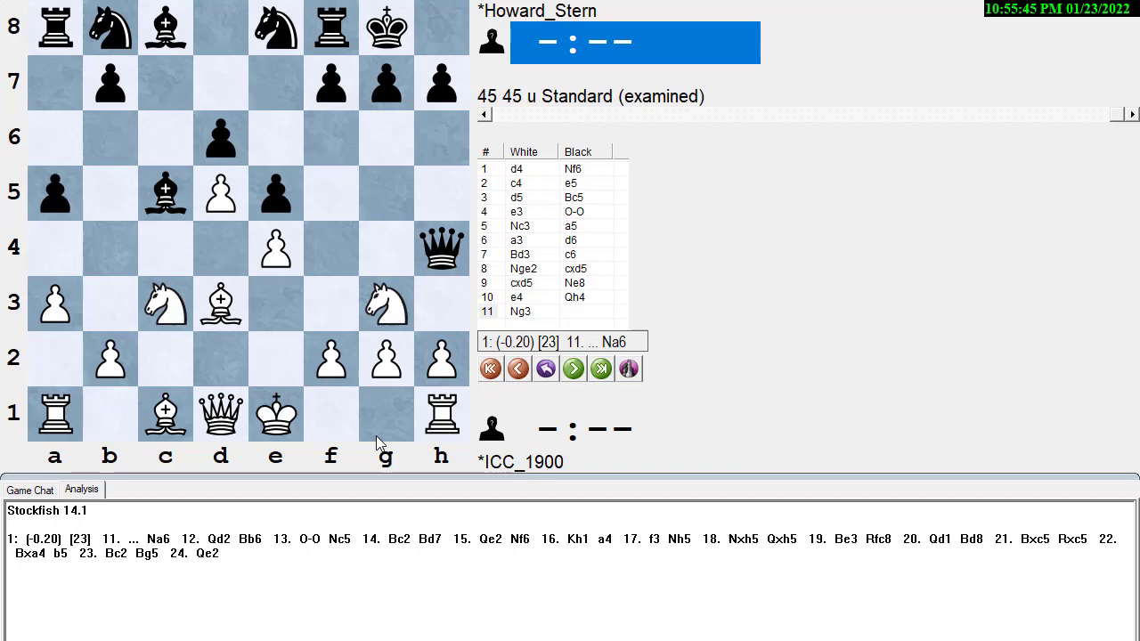
# Step: Return to move three so 4.h3 can be tried instead of 4.e3
pyautogui.click(517, 367)
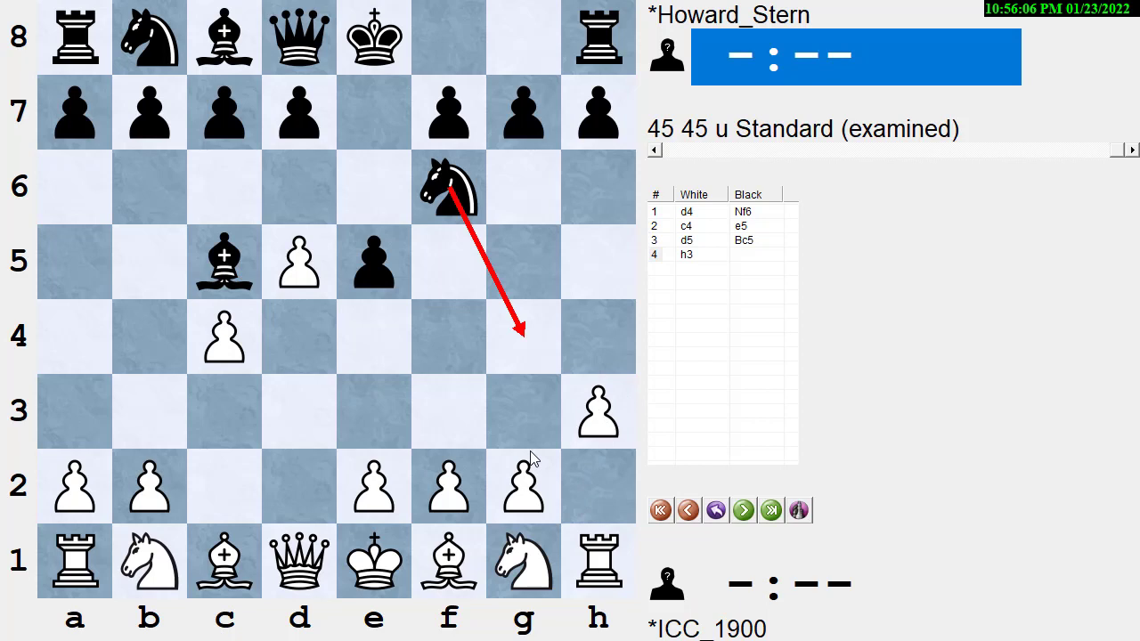
# Step: Begin marking the g3 and f2 squares in the 4.h3 position
pyautogui.click(449, 486)
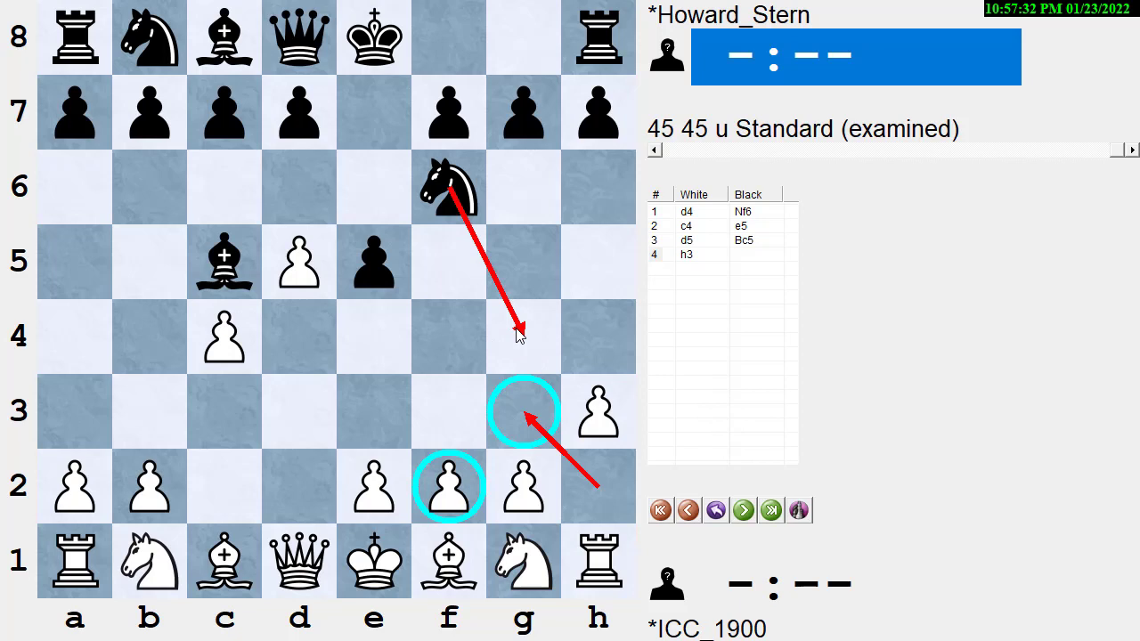
pyautogui.moveTo(522, 370)
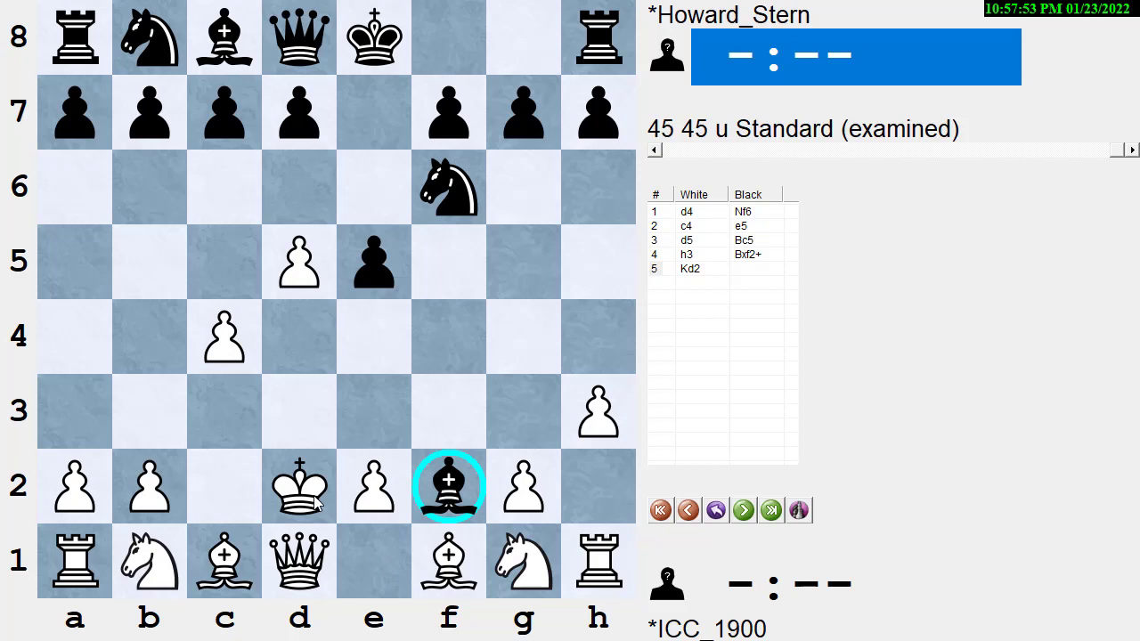
# Step: Continue the 4.h3 line after 4...Bxf2+ toward the king recapture on f2
pyautogui.click(687, 509)
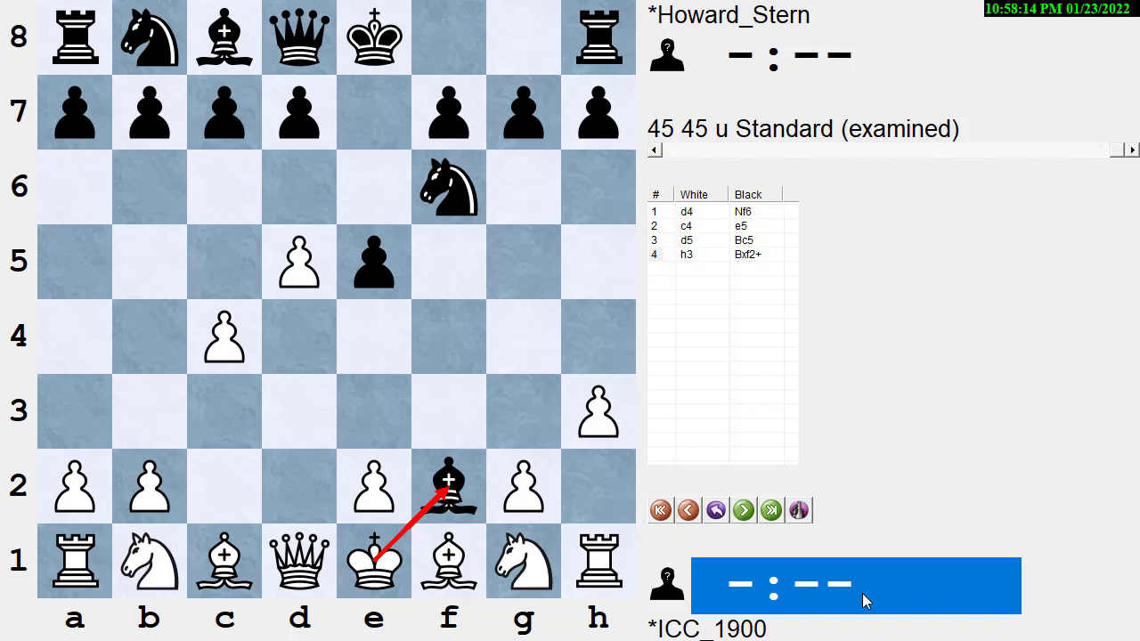
pyautogui.moveTo(745, 597)
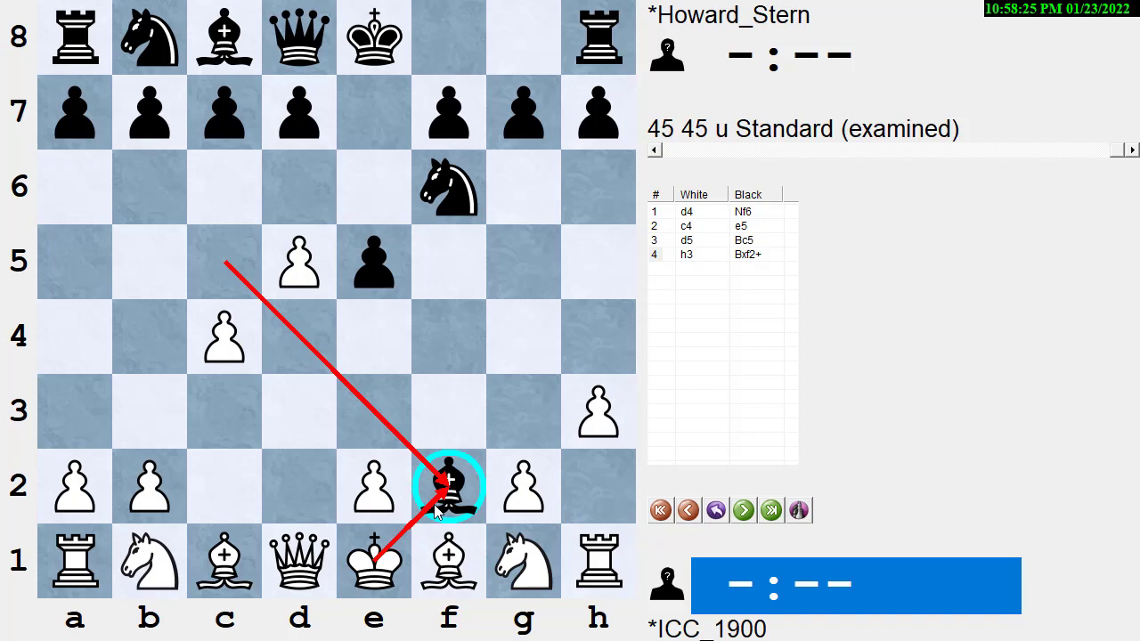
pyautogui.moveTo(574, 520)
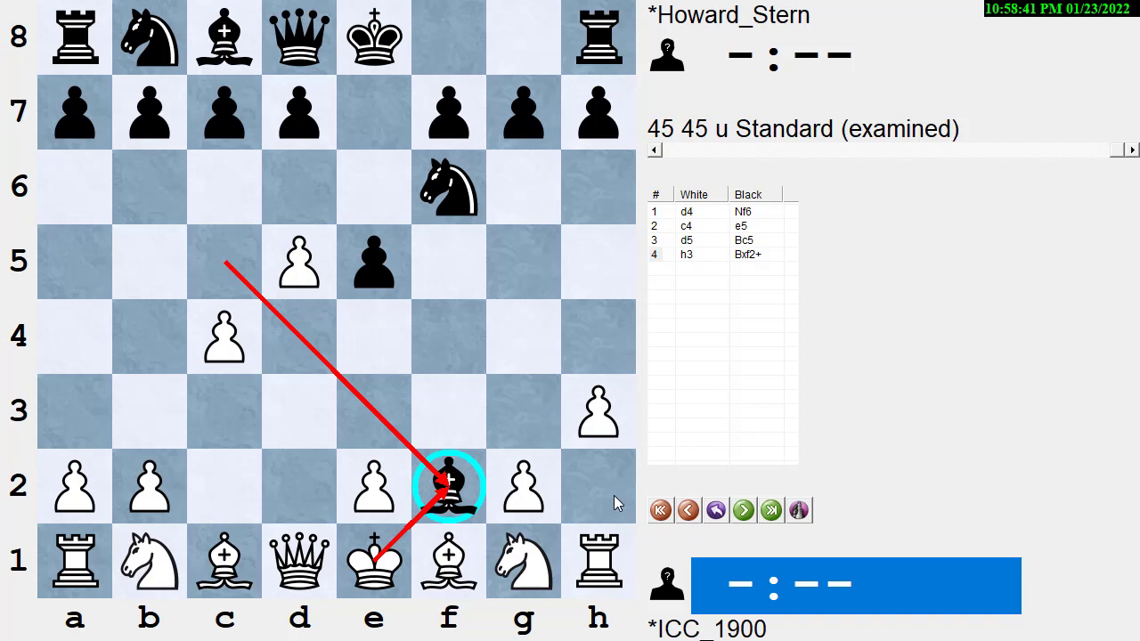
pyautogui.moveTo(742, 509)
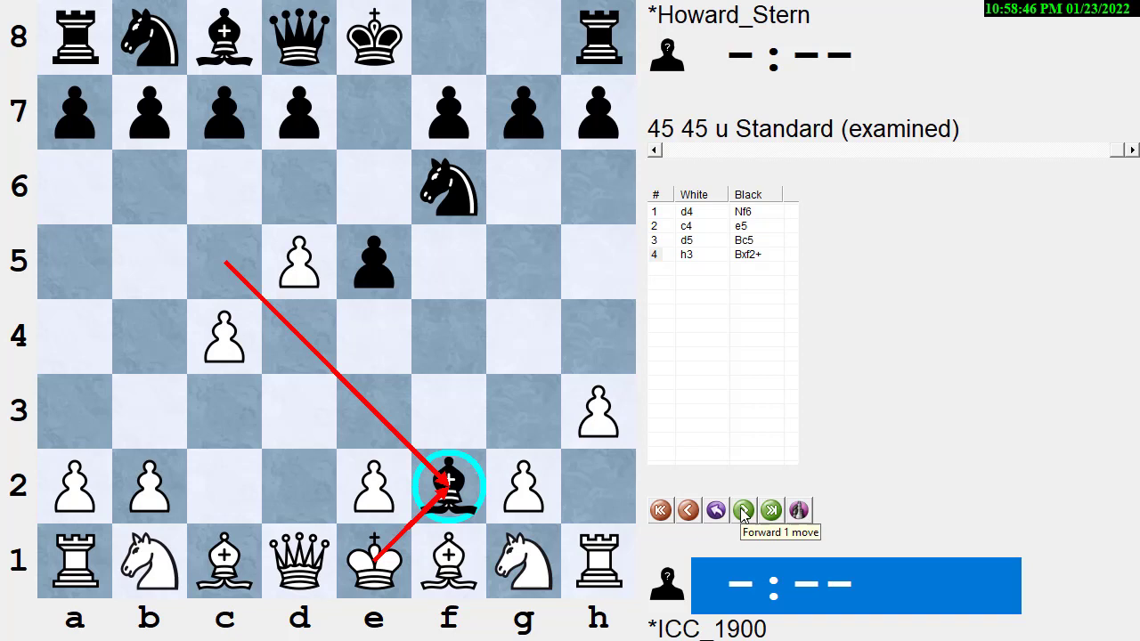
# Step: Replay 5.Kxf2 Ne4+ 6.Ke1 and take back Black's Qh4+
pyautogui.click(743, 509)
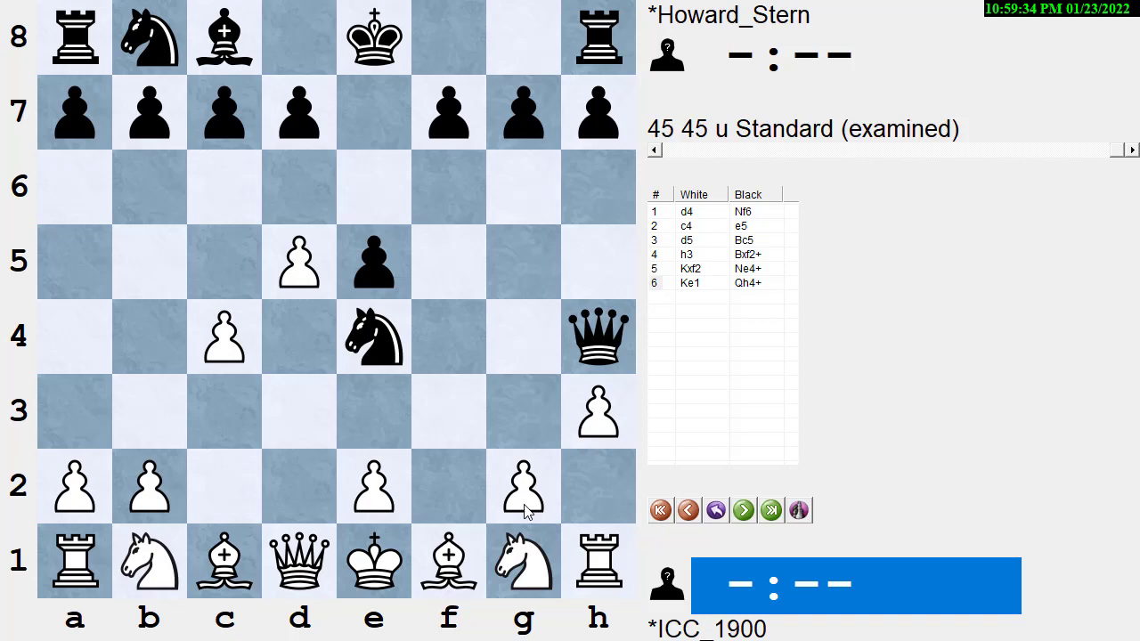
pyautogui.click(688, 510)
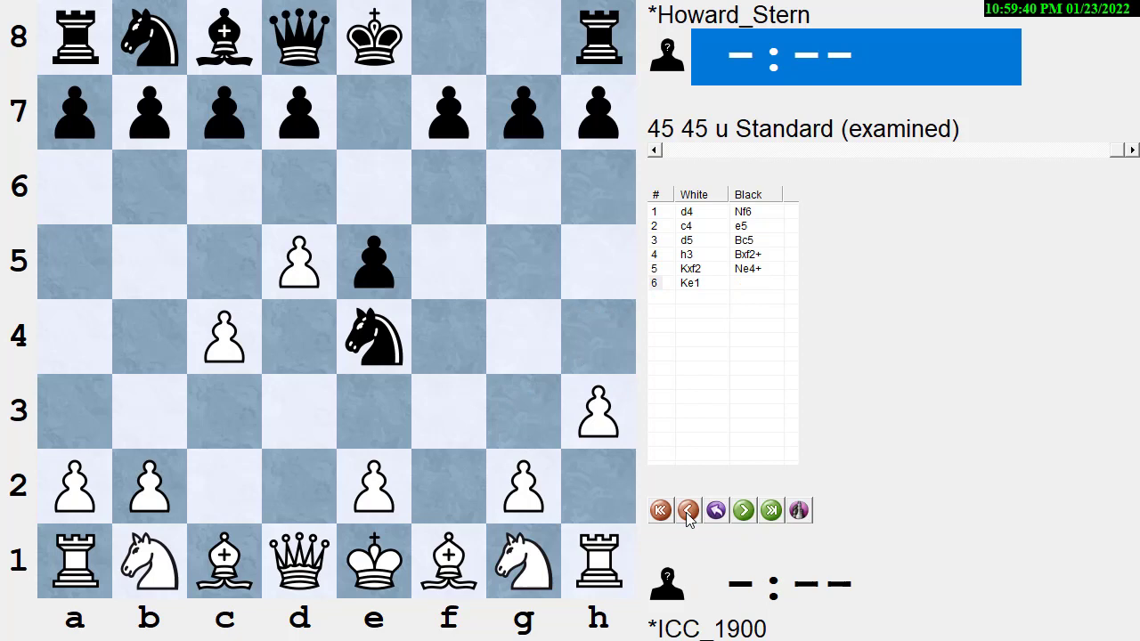
# Step: Take back 6.Ke1 so Stockfish evaluates the position after 5...Ne4+
pyautogui.click(687, 510)
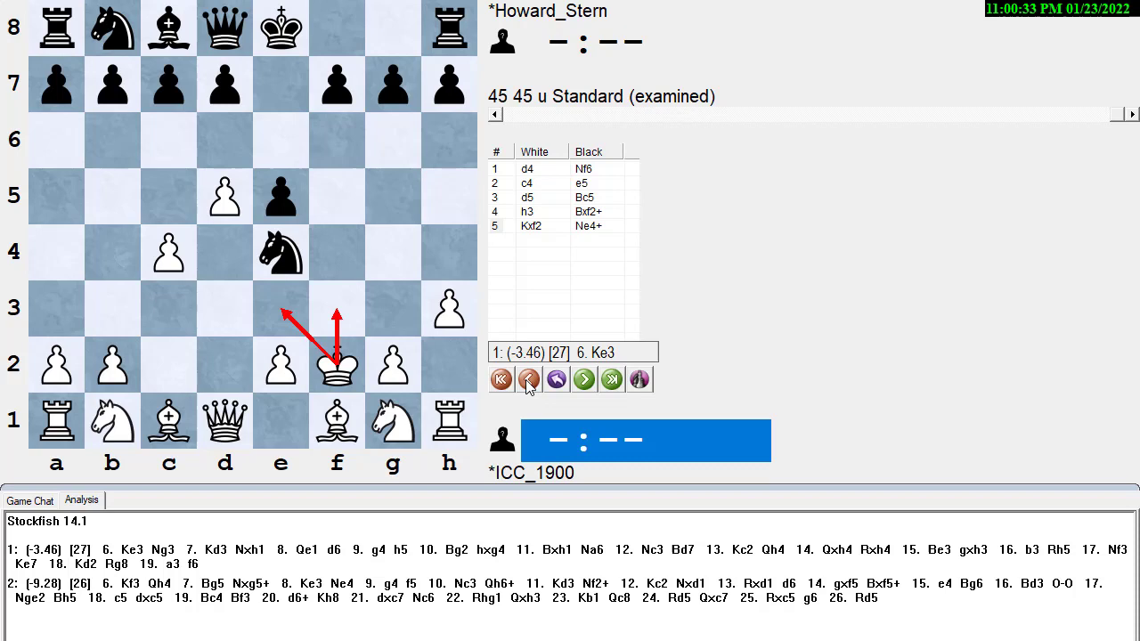
# Step: Return to 4...Bxf2+ and enter the 5.Kd2 Ne4+ 6.Kc2 Ng3 line
pyautogui.click(527, 378)
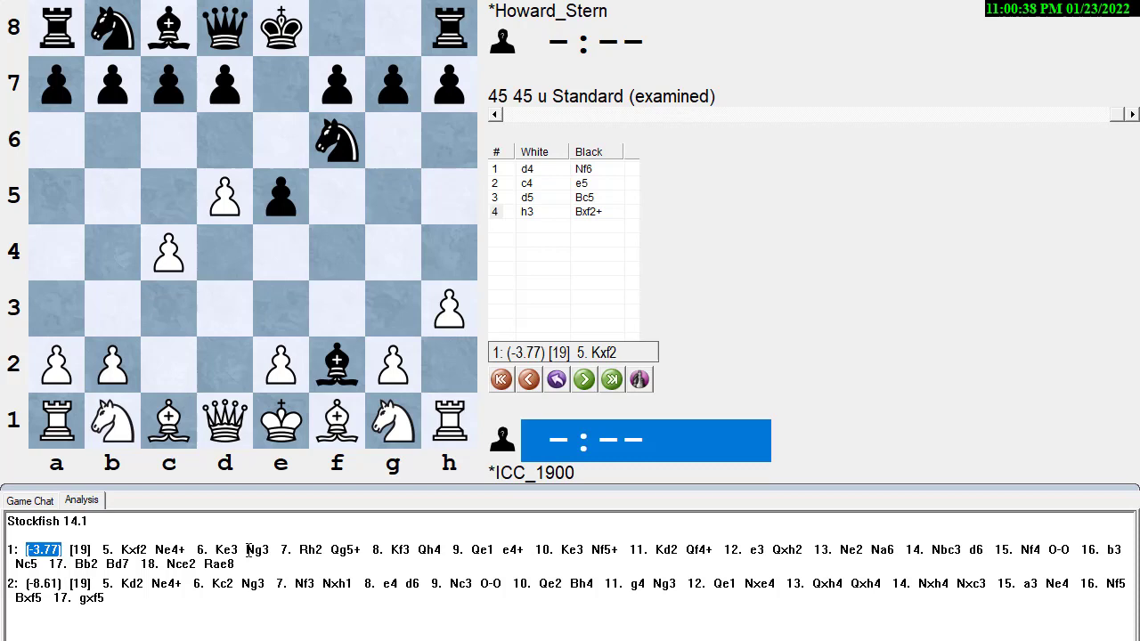
pyautogui.click(585, 377)
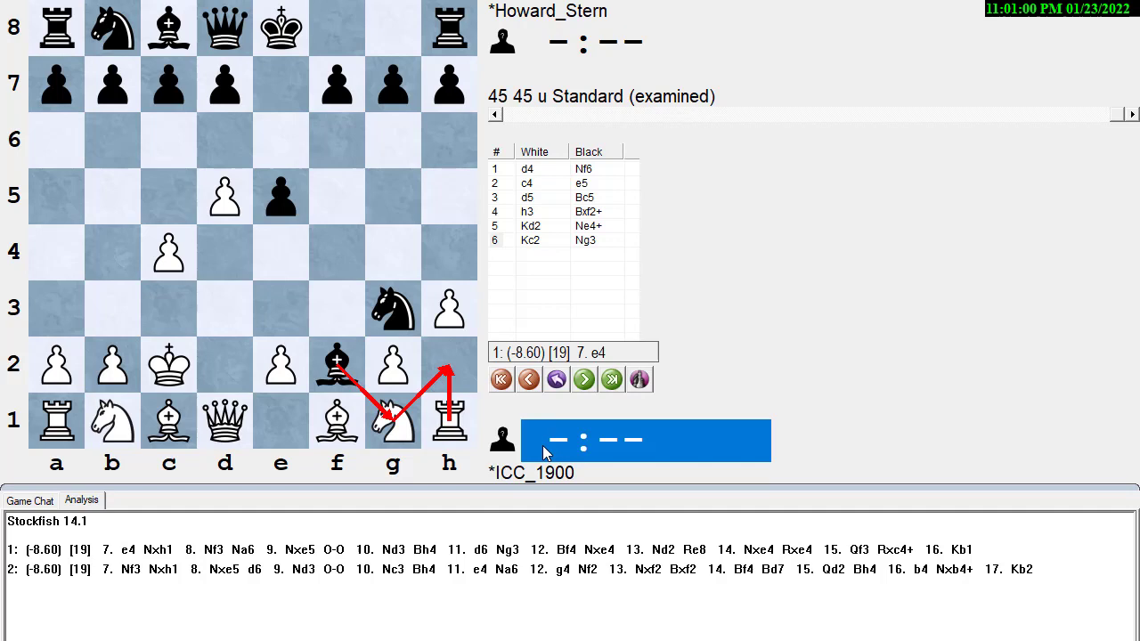
pyautogui.click(527, 379)
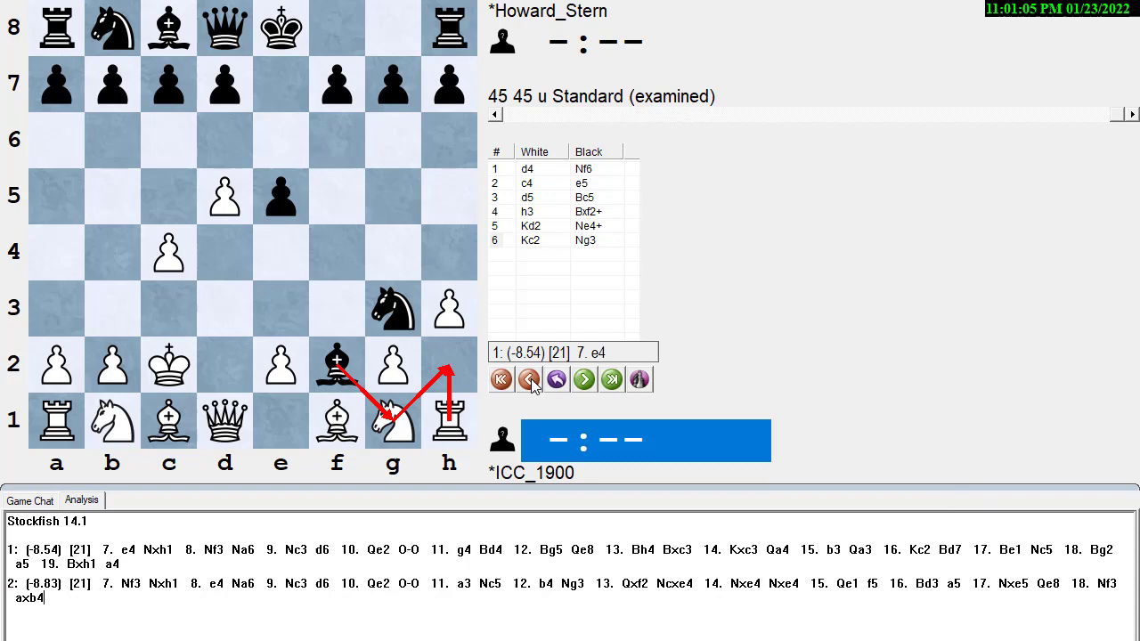
# Step: Leave the 6.Kc2 line and play Stockfish's 6.Ke3 Ng3 after 5.Kxf2 Ne4+
pyautogui.click(528, 378)
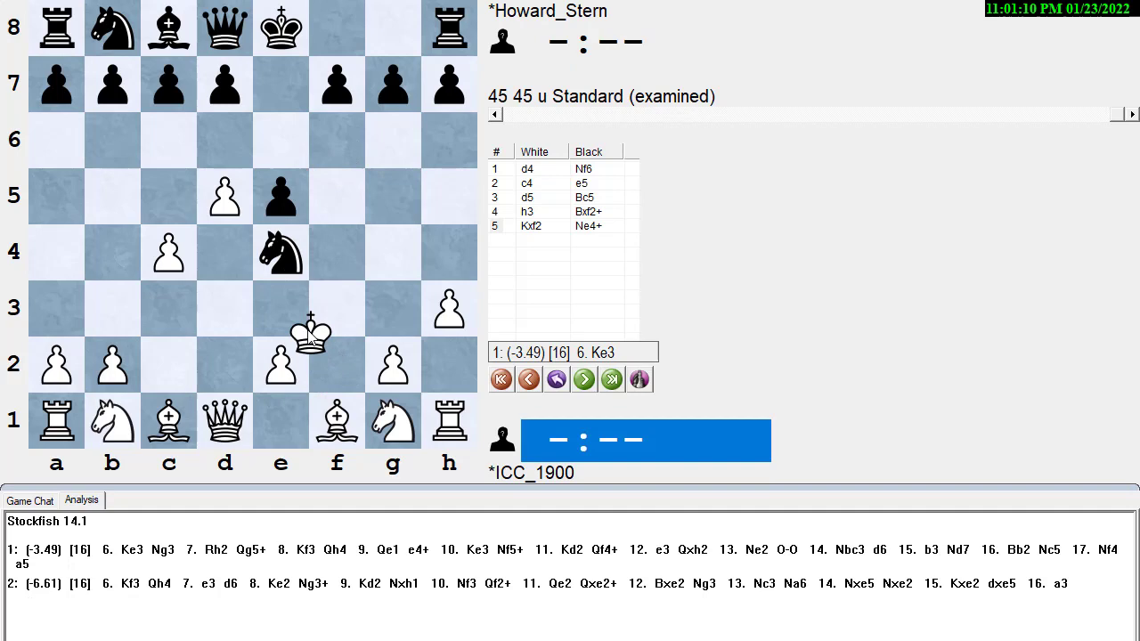
pyautogui.click(528, 378)
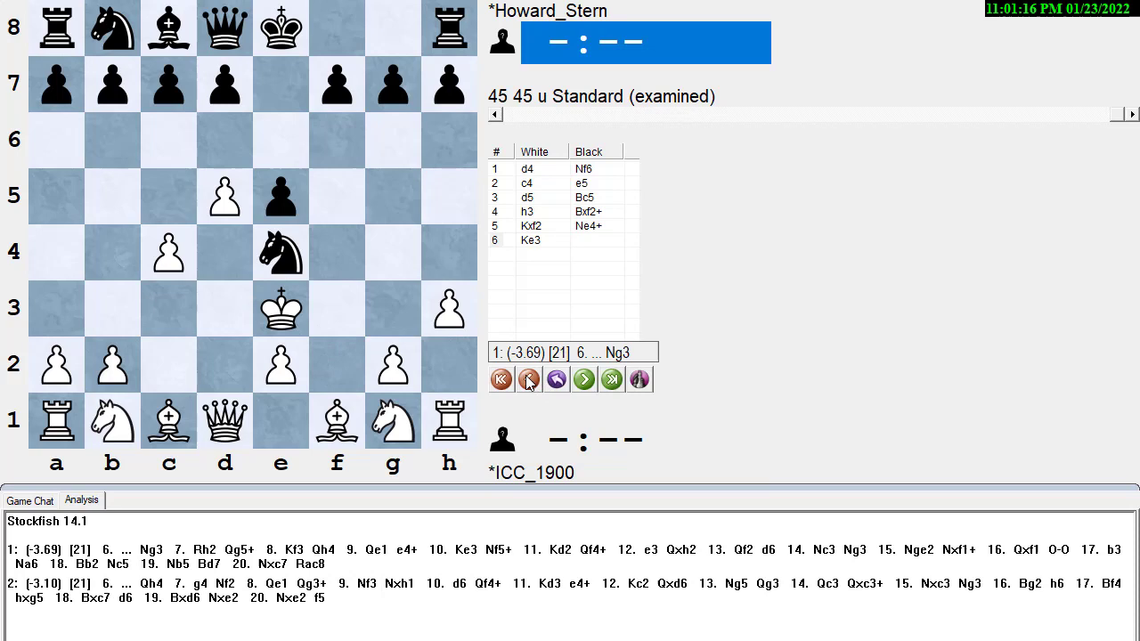
pyautogui.click(527, 378)
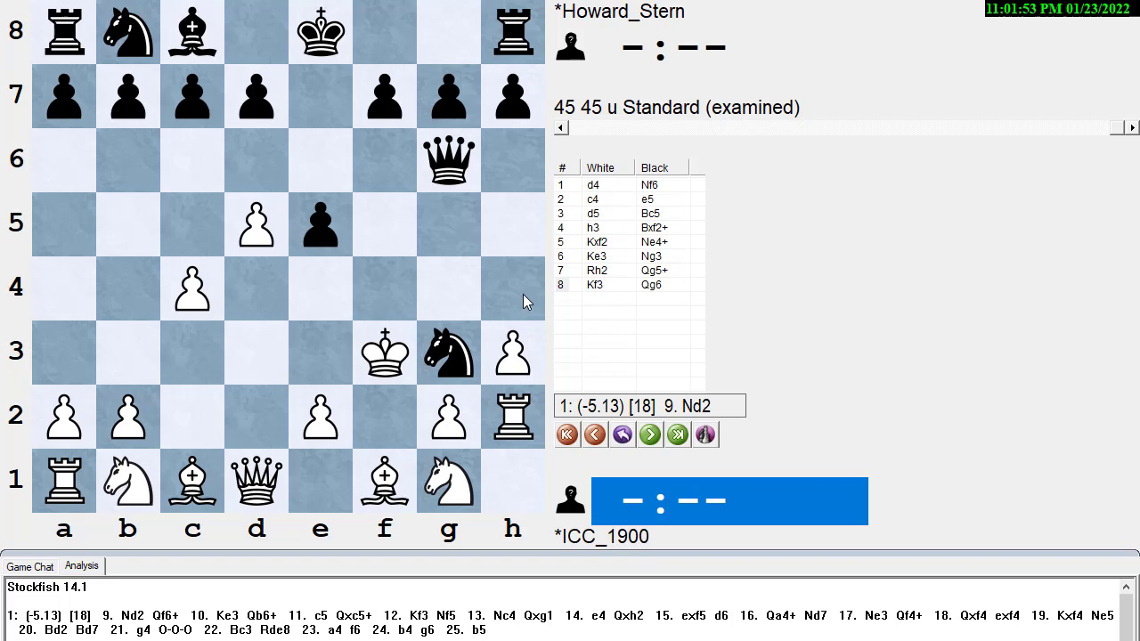
# Step: Play 9.Nd2 Qf6+ 10.Ke3, then return to the position after 9.Nd2
pyautogui.click(648, 434)
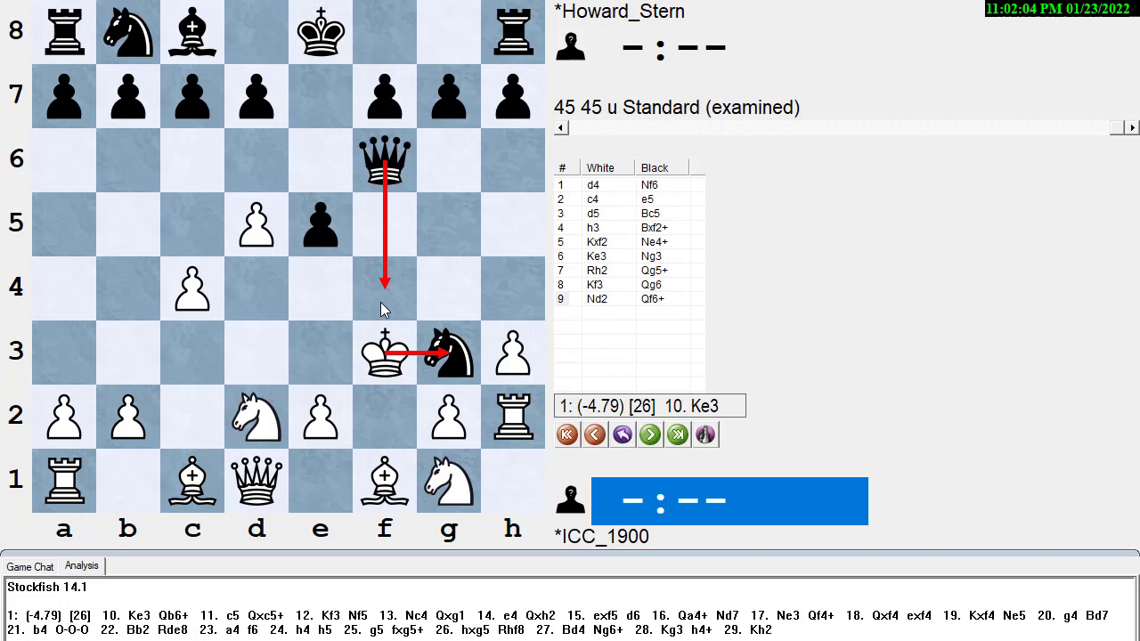
pyautogui.click(648, 434)
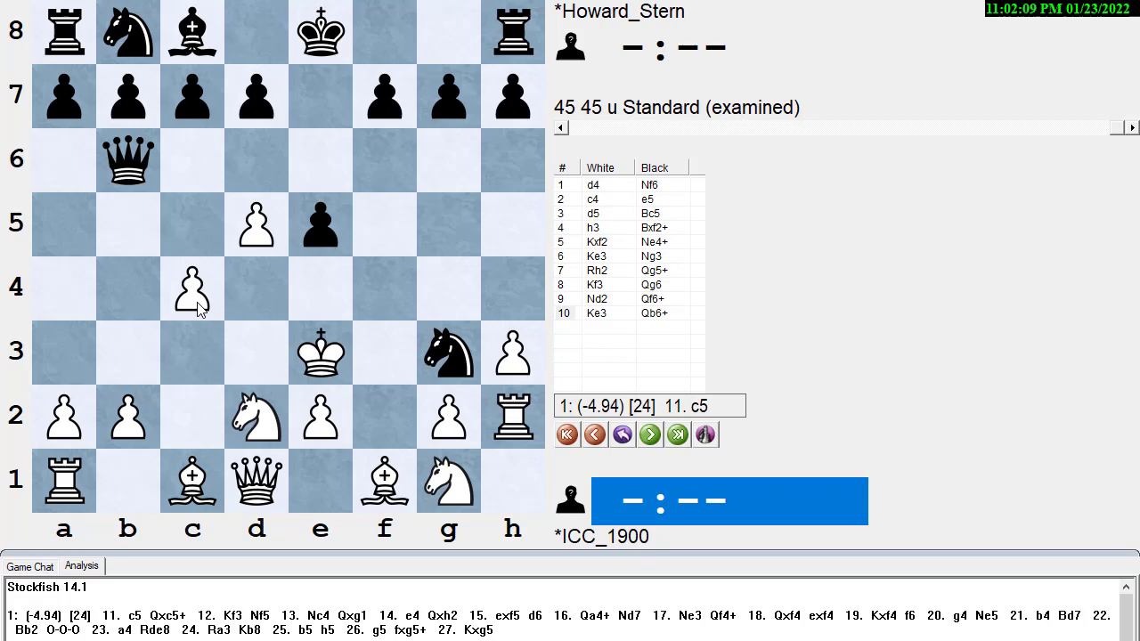
pyautogui.click(595, 435)
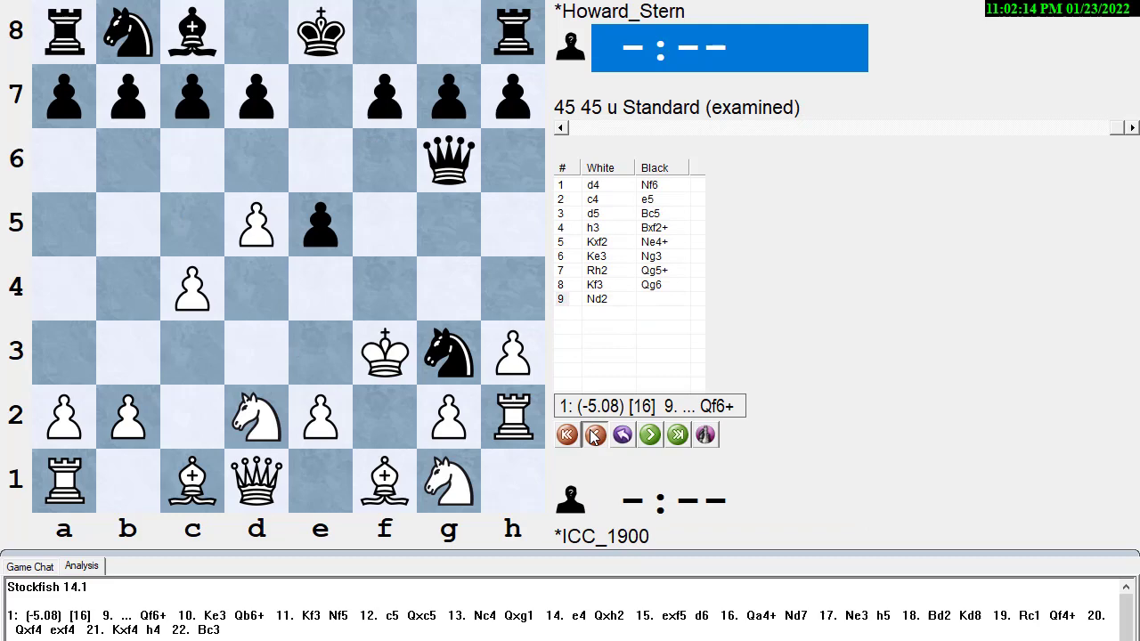
# Step: Rewind the examined game to the position after 5.Kxf2 Ne4+
pyautogui.click(595, 435)
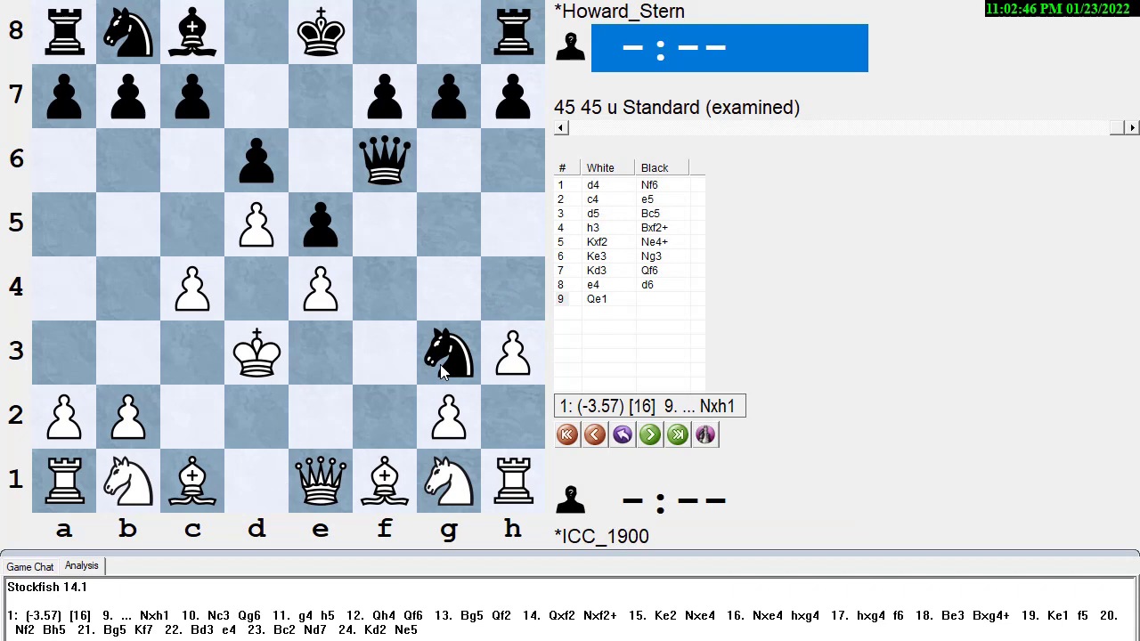
pyautogui.click(622, 435)
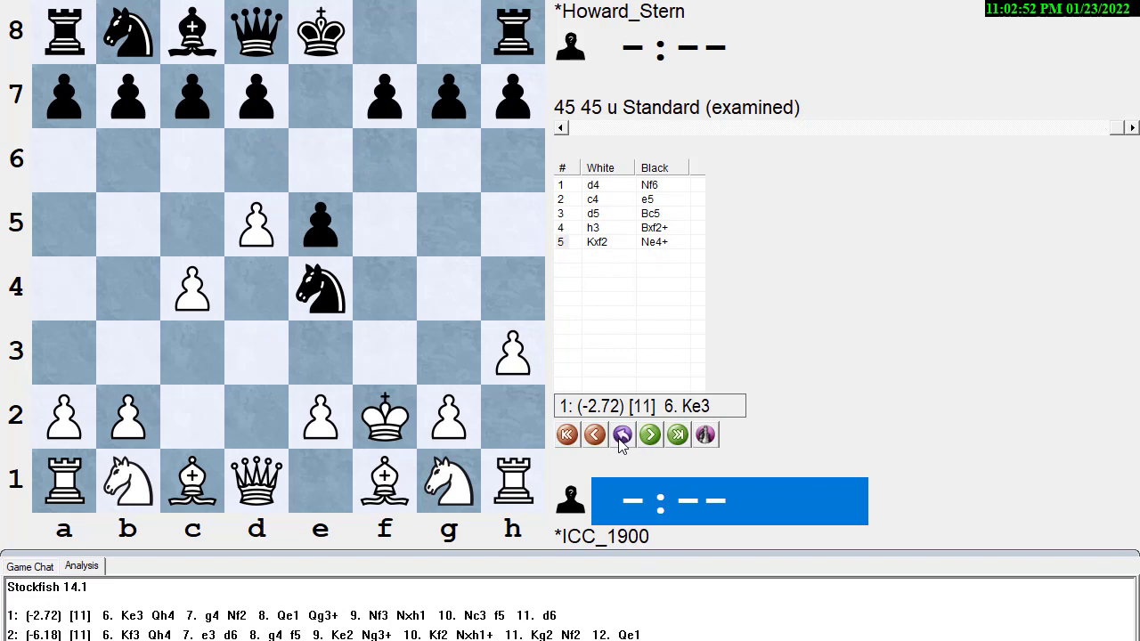
# Step: Enter 6.Kf3 for White instead of 6.Ke3
pyautogui.click(649, 435)
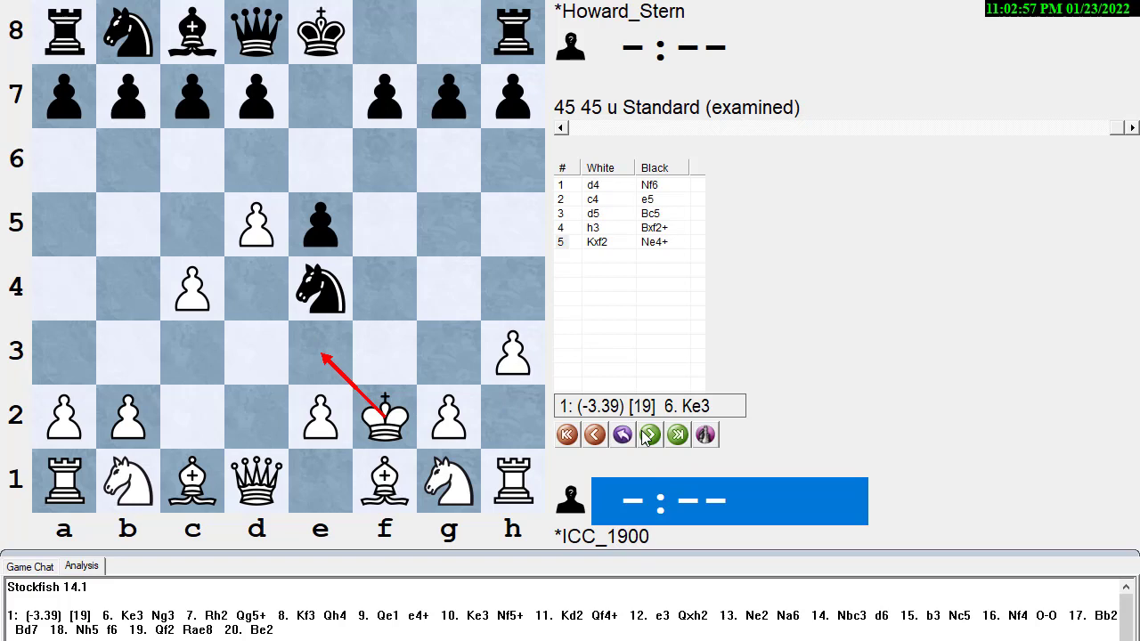
pyautogui.click(649, 435)
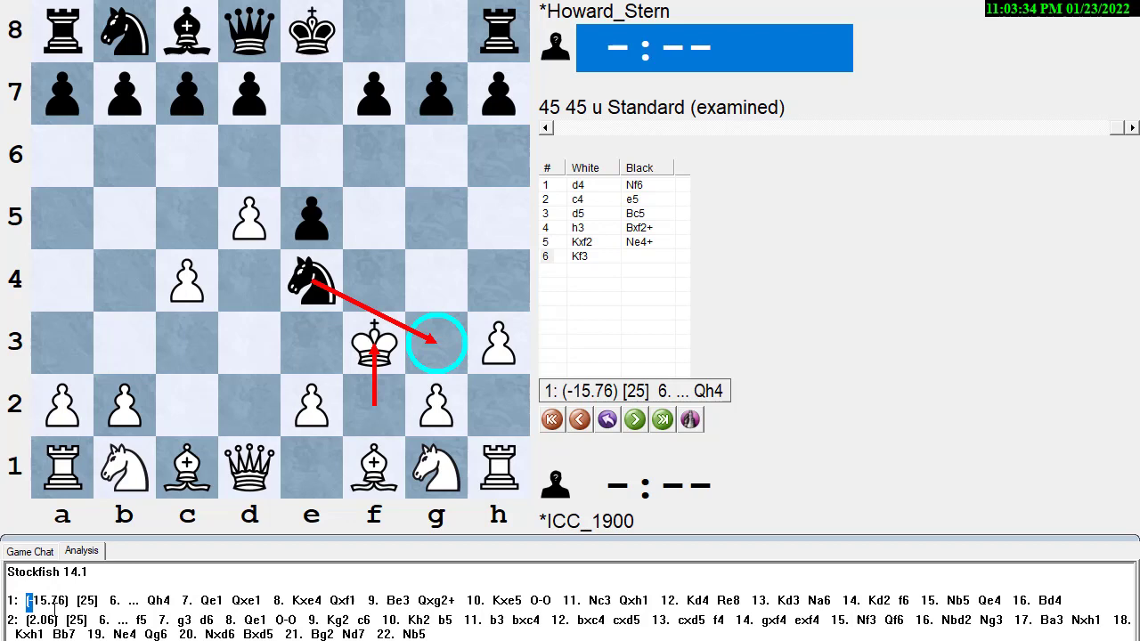
pyautogui.moveTo(578, 419)
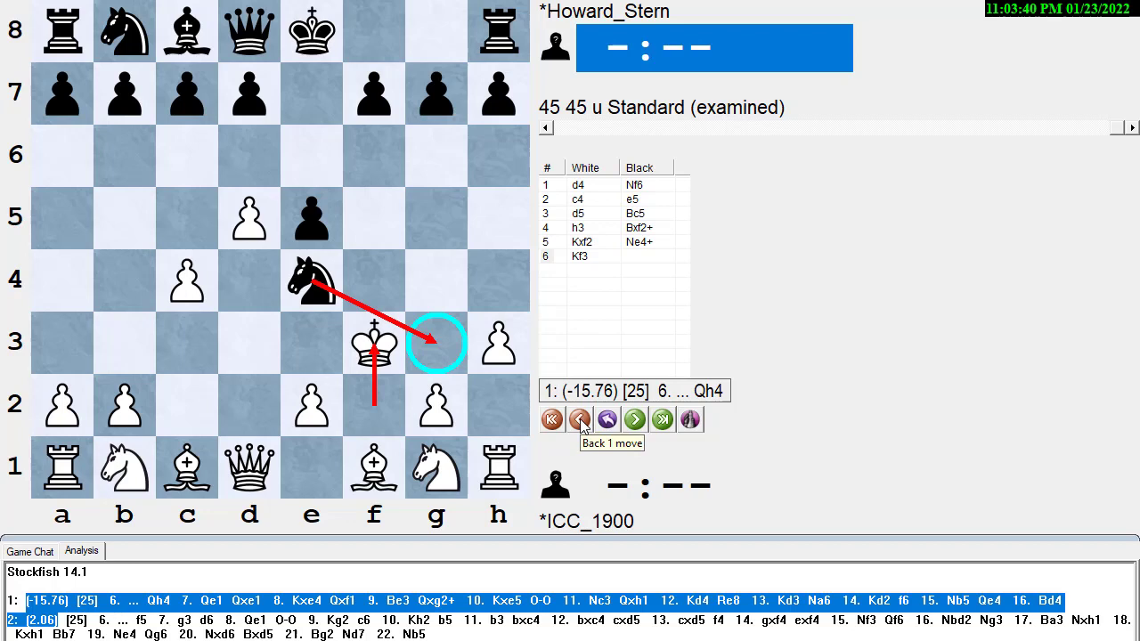
# Step: Continue the line 6...Qh4 7.a3 Qf2+ 8.Kxe4 f5+ 9.Kd3 through 10...Bf5+
pyautogui.click(635, 420)
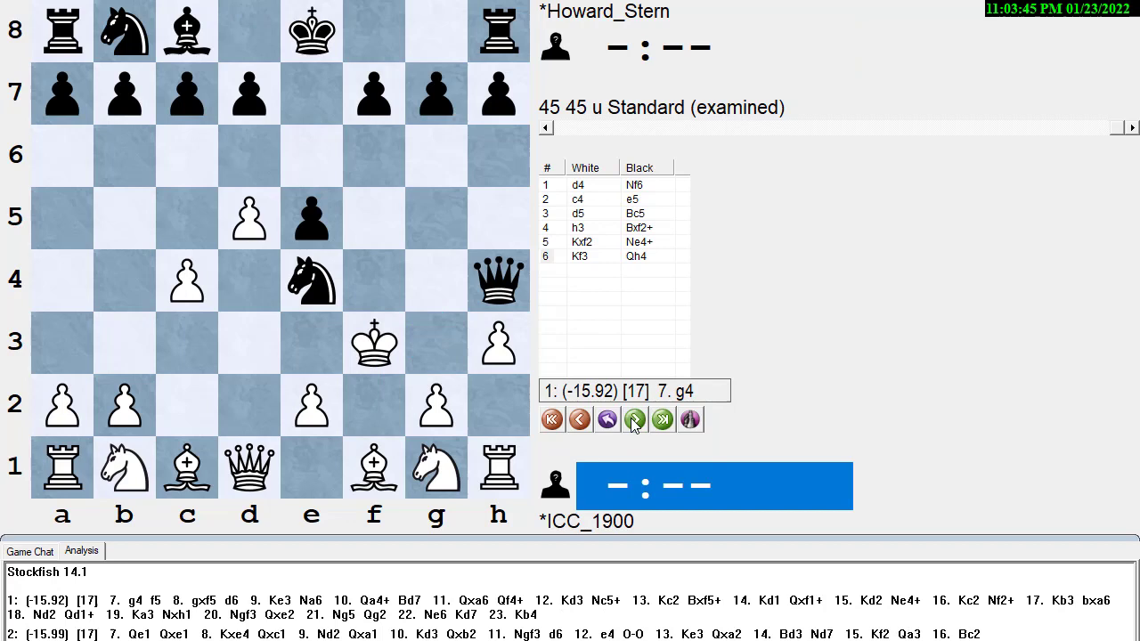
pyautogui.click(634, 419)
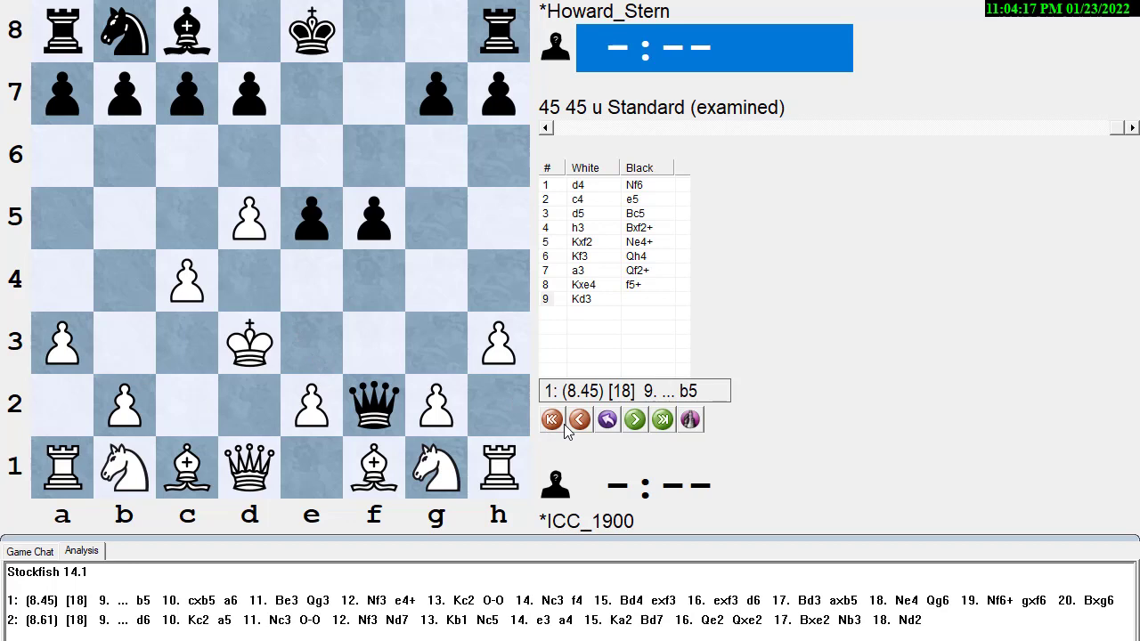
pyautogui.click(579, 421)
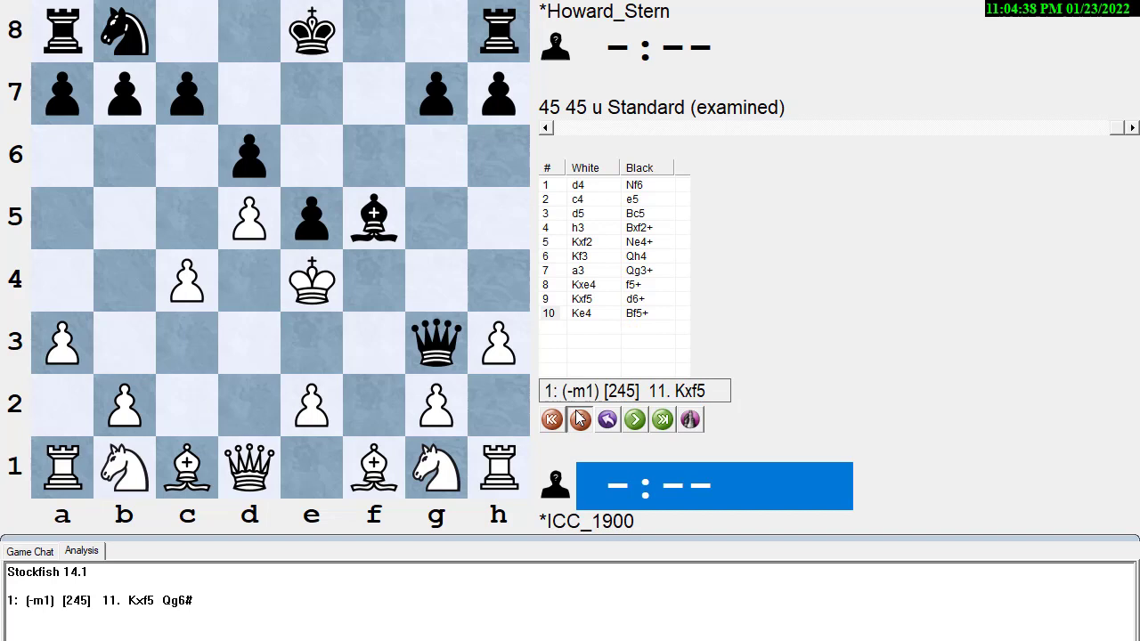
# Step: Take back 10...Bf5+ and step back to the position after 6...Qh4
pyautogui.click(581, 421)
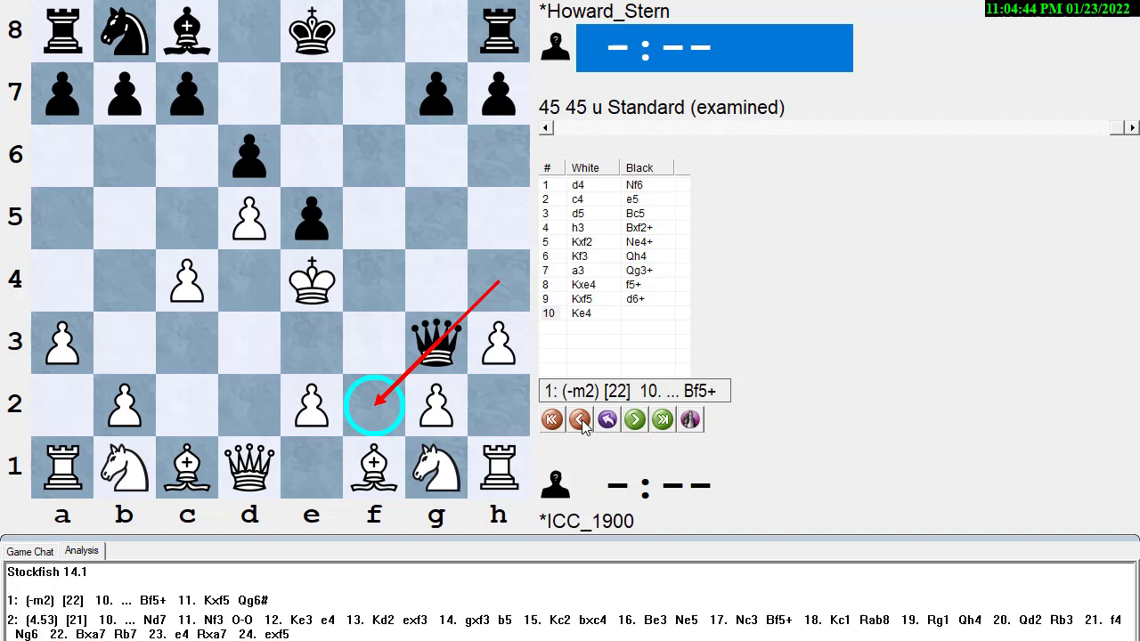
pyautogui.click(579, 419)
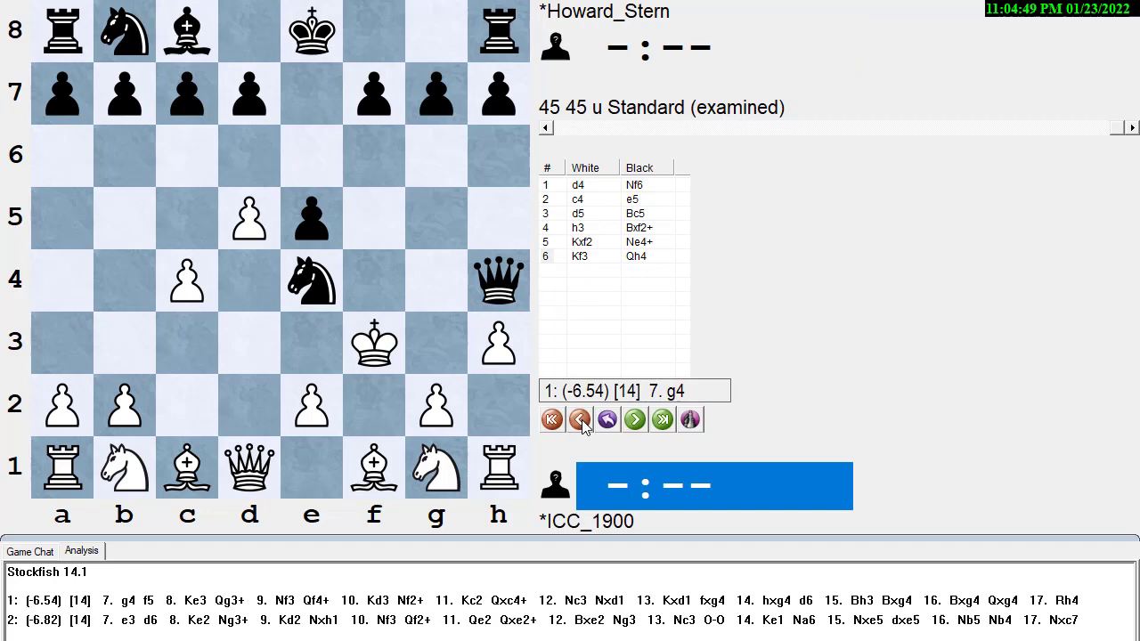
pyautogui.click(579, 419)
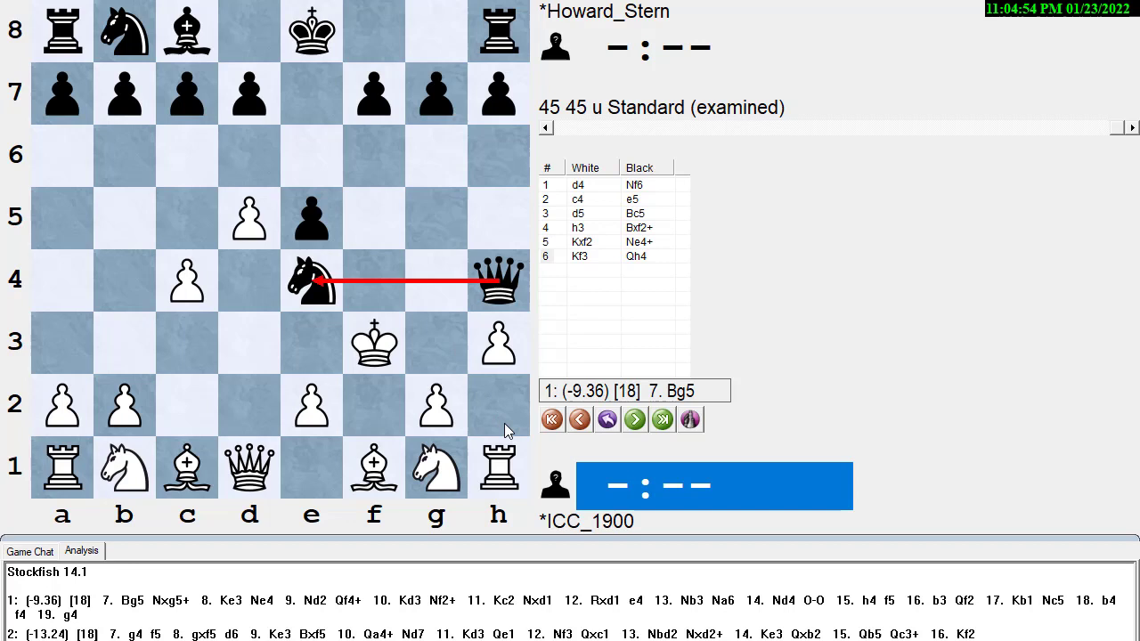
# Step: Advance the line with 7.g4 f5 and mark the pieces' ideas with red arrows
pyautogui.click(635, 418)
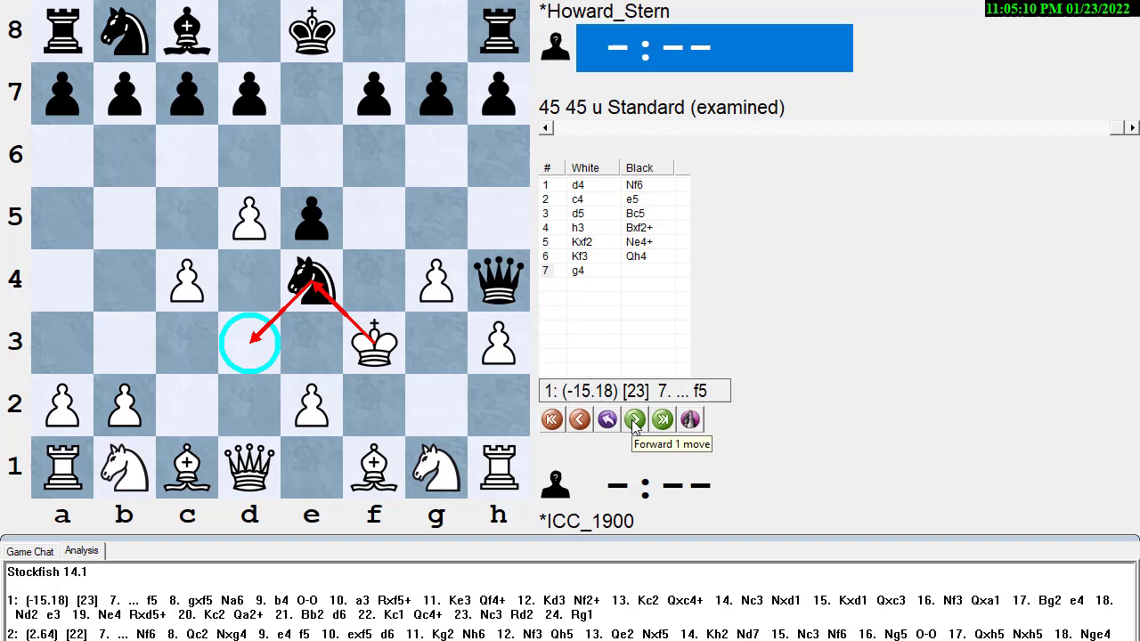
pyautogui.click(635, 419)
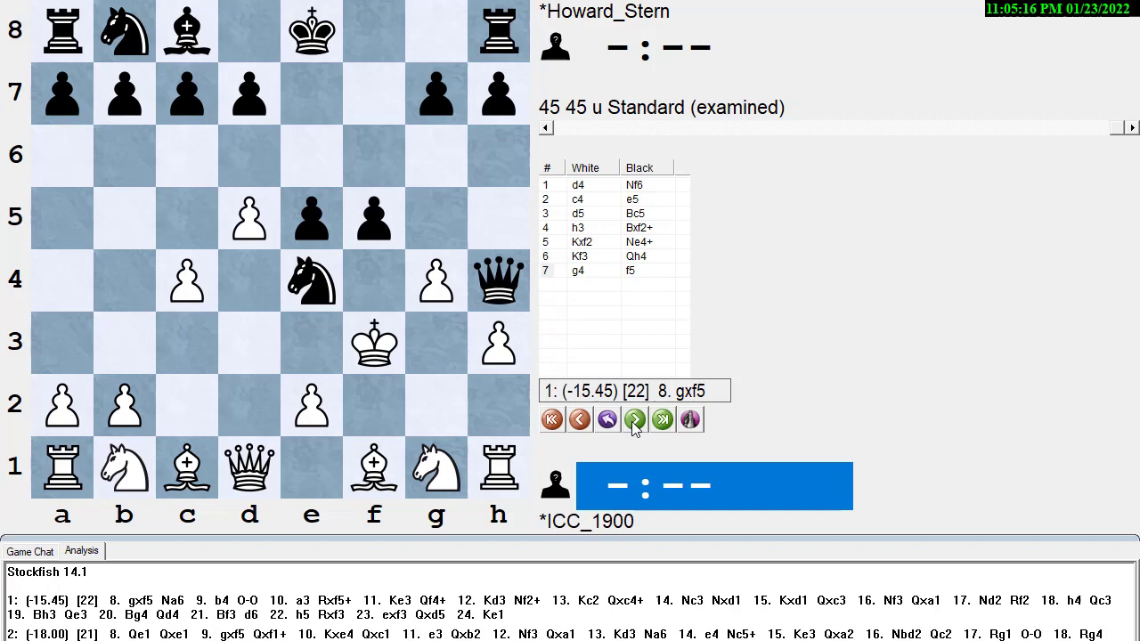
pyautogui.click(635, 419)
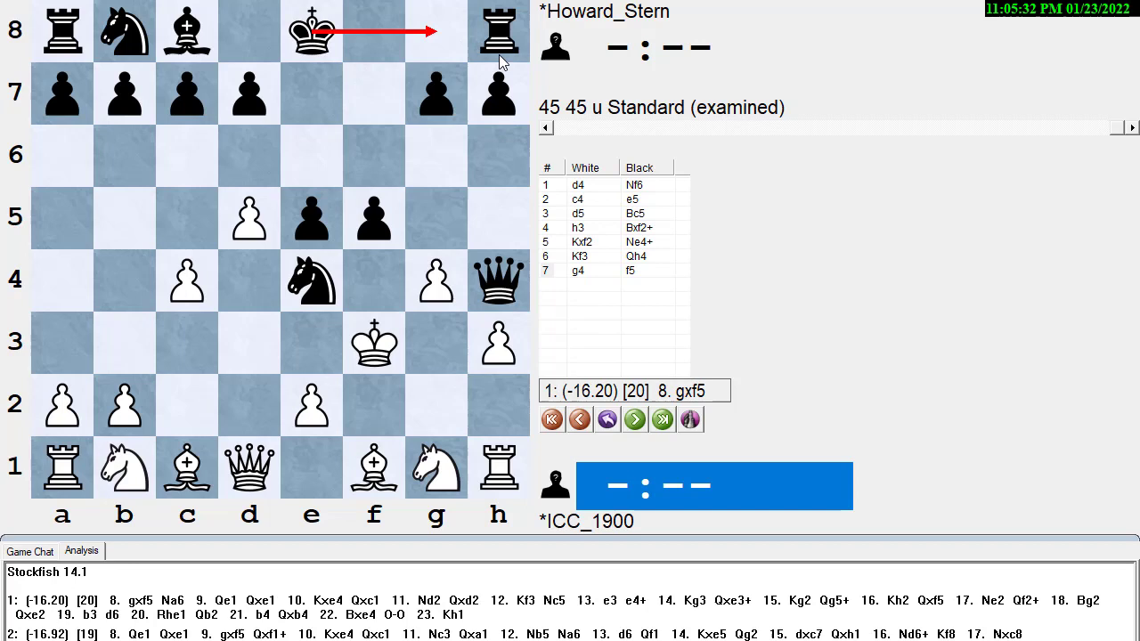
pyautogui.click(578, 418)
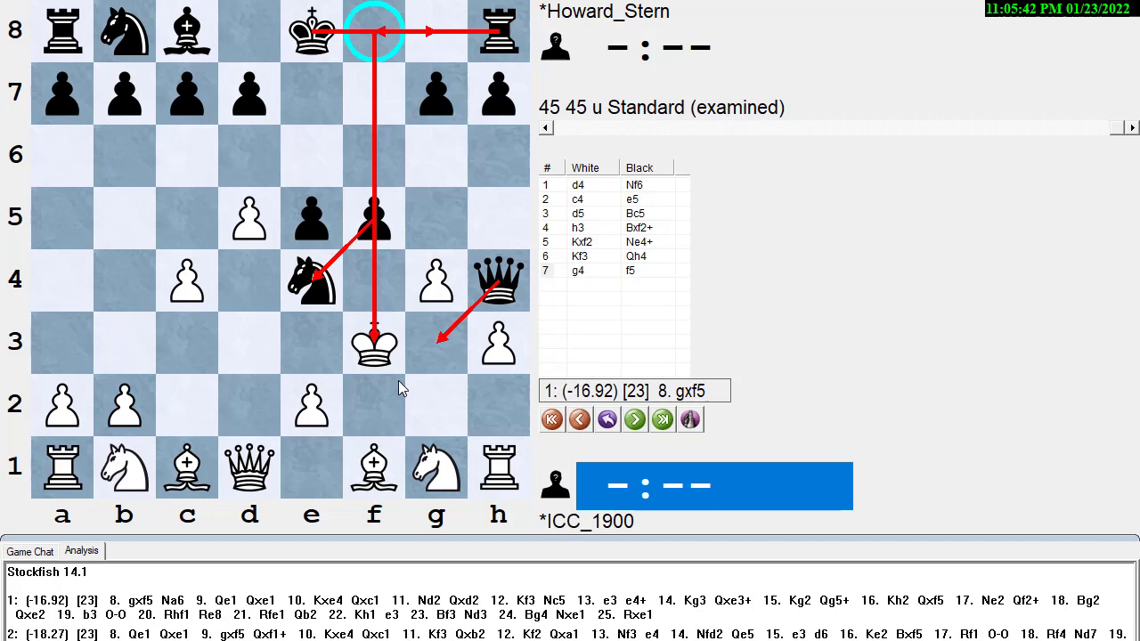
# Step: Play 8.gxf5 Na6 9.Be3 Qg3+ 10.Kxe4 in the examined line
pyautogui.click(634, 421)
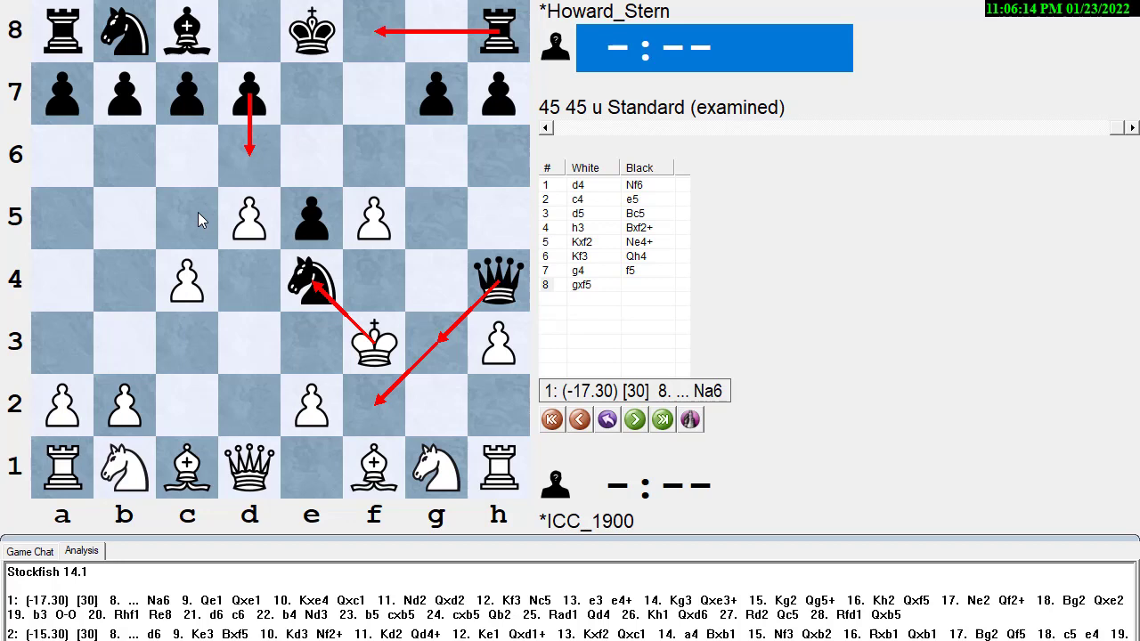
pyautogui.click(634, 419)
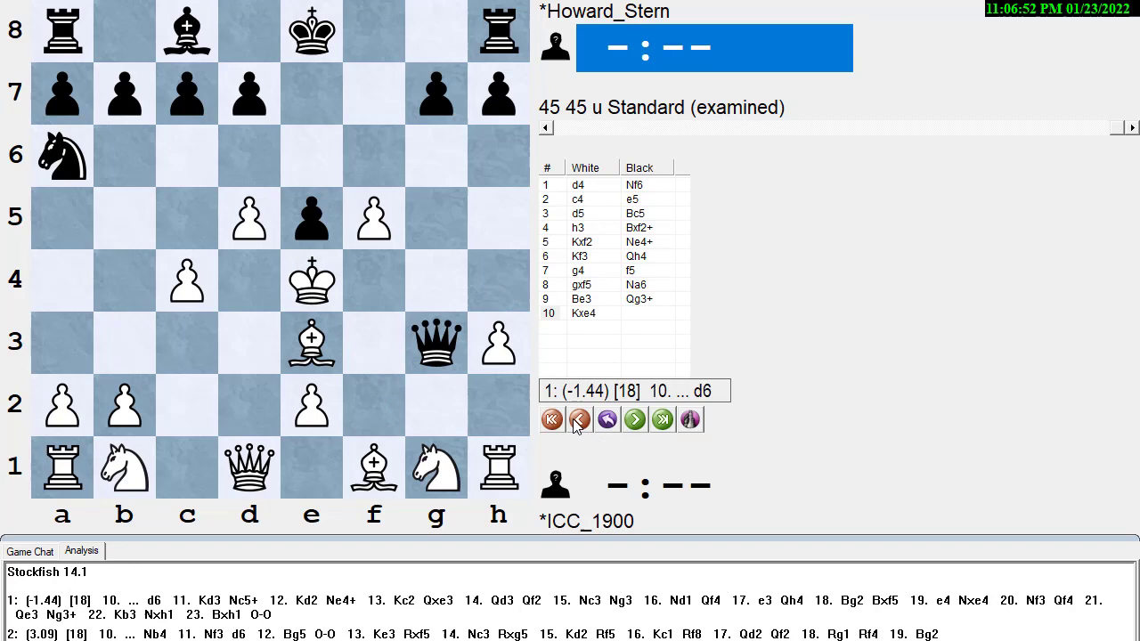
# Step: Try side lines 9...O-O 10.Rh2 and 9.Bd2 Qg3+, then return to 8.gxf5
pyautogui.click(579, 419)
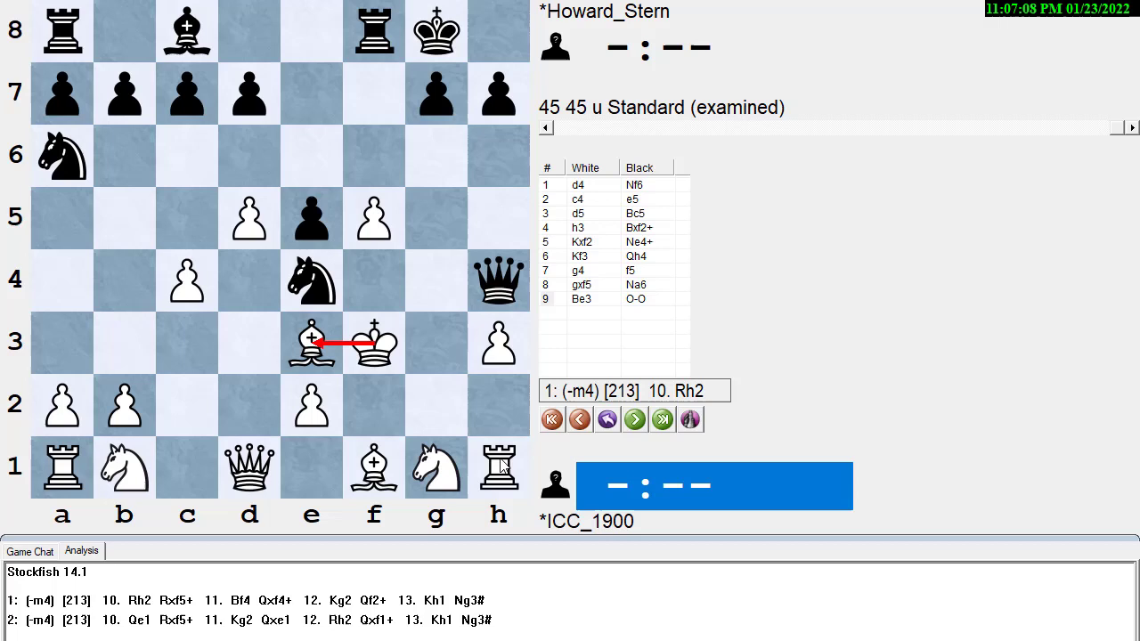
pyautogui.click(634, 419)
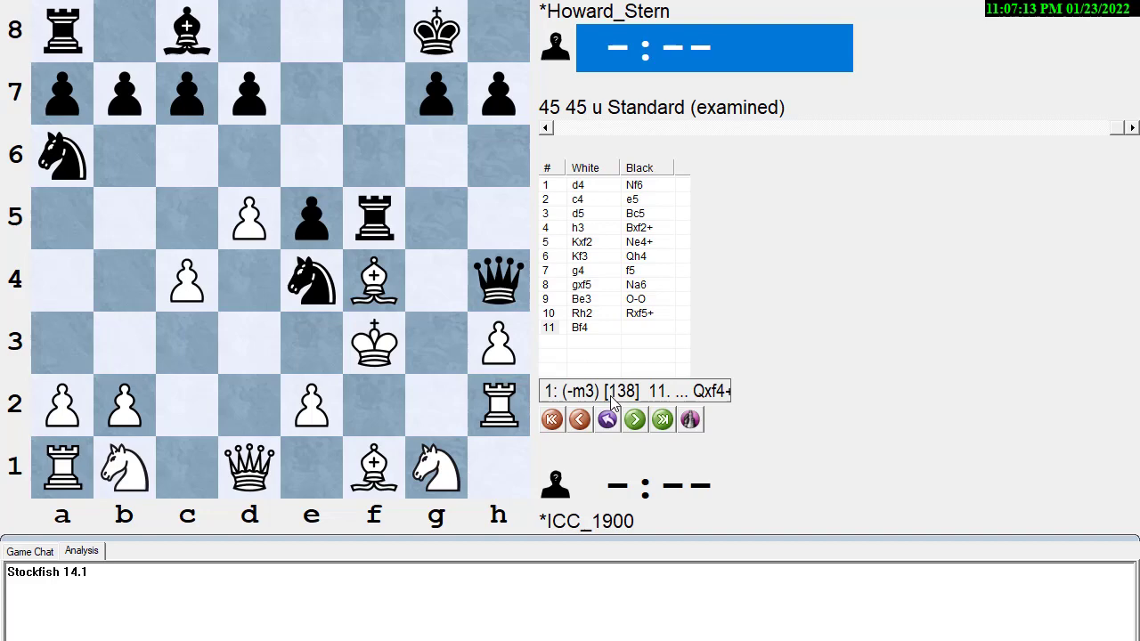
pyautogui.click(579, 420)
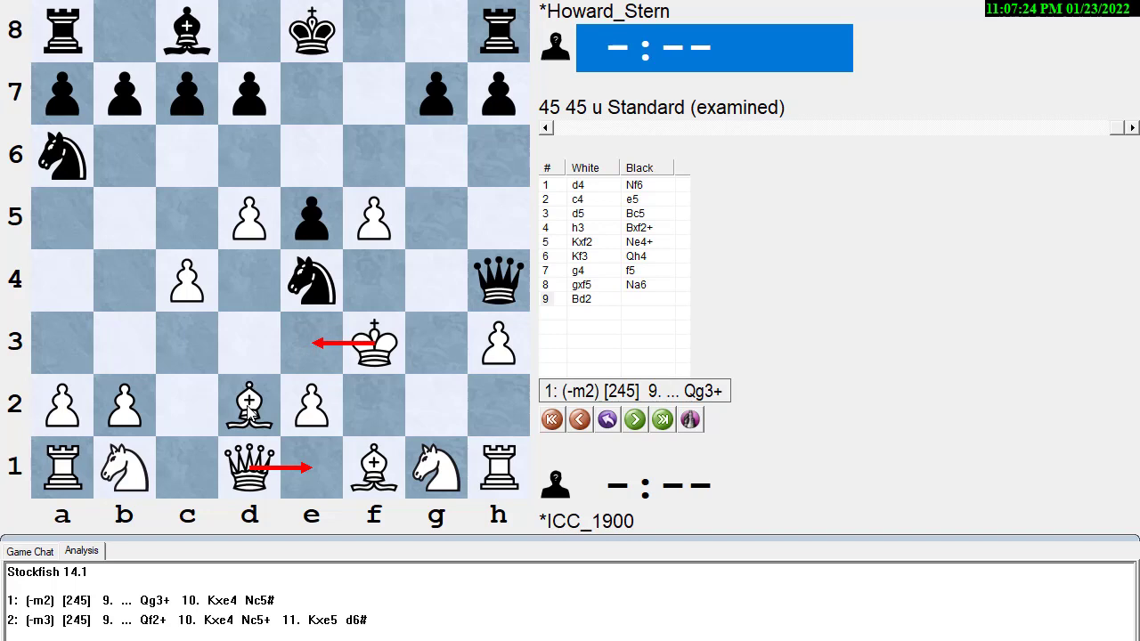
pyautogui.click(634, 418)
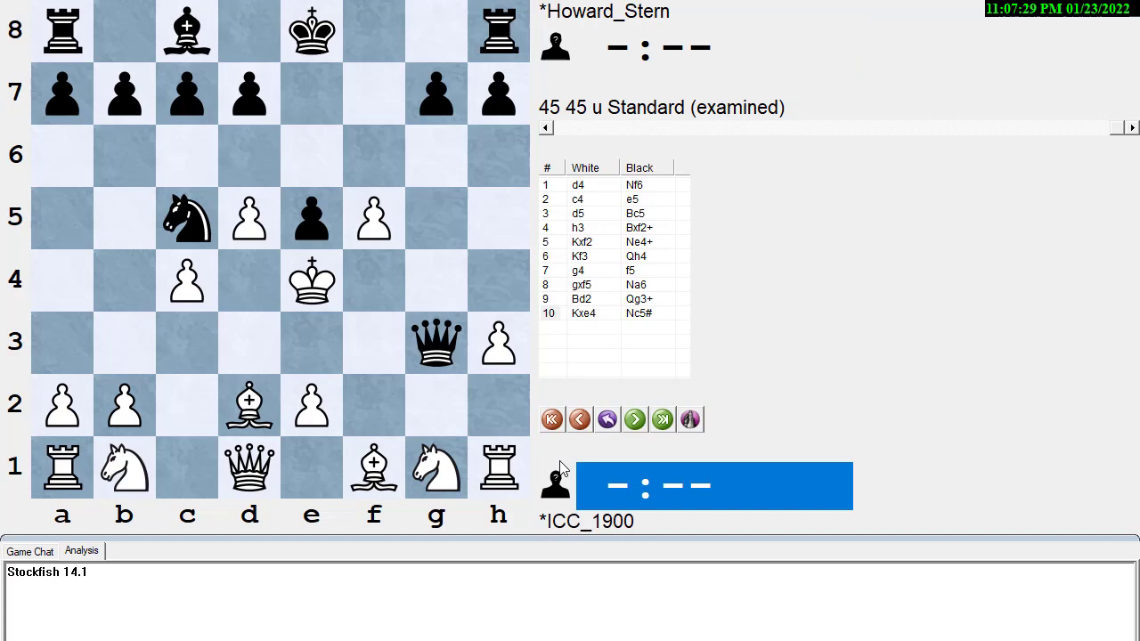
pyautogui.click(579, 418)
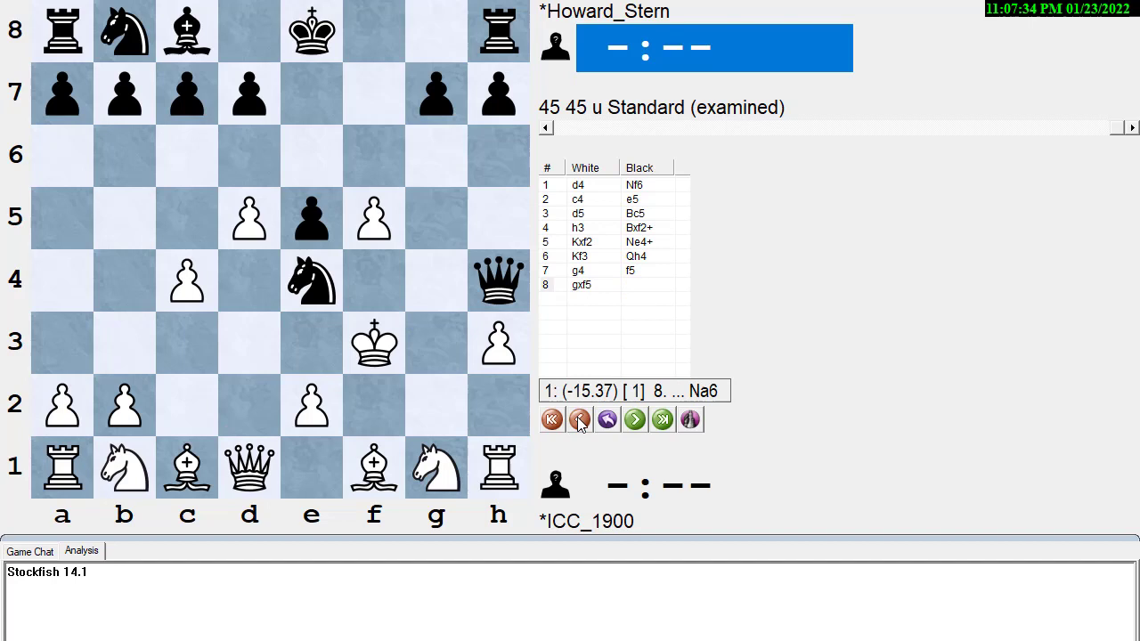
# Step: Play 8...Rf8 9.Nc3 in the examined line
pyautogui.click(579, 421)
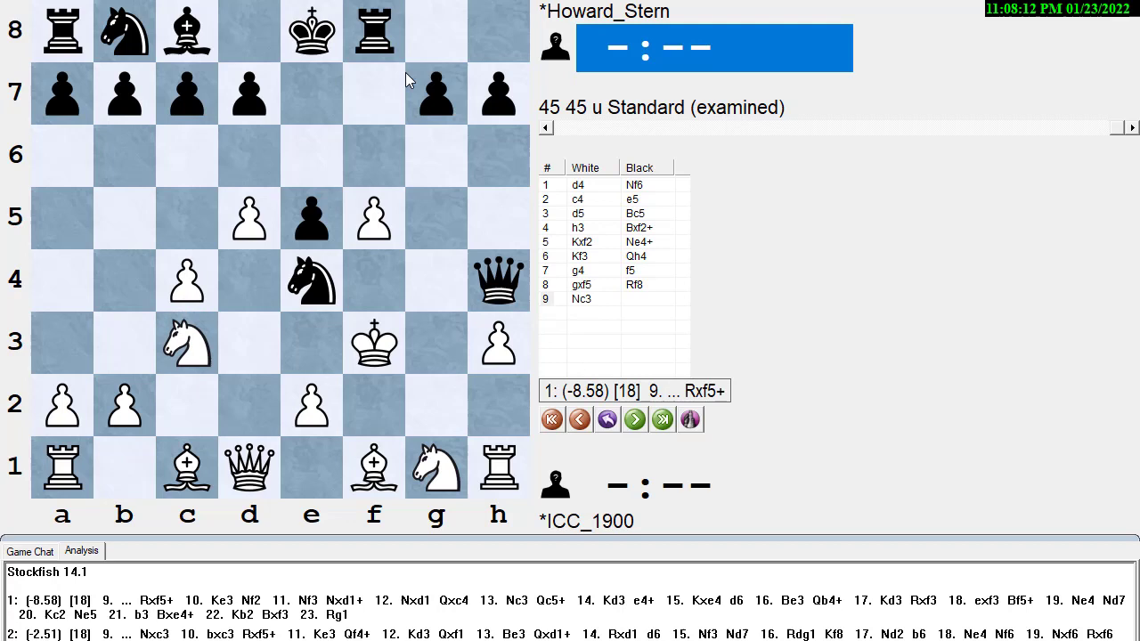
# Step: Explore 9...Rxf5+ with 10...Nf2 11.Nf3 Nxd1+ 12.Nxd1, then return to 8...Rf8
pyautogui.click(634, 419)
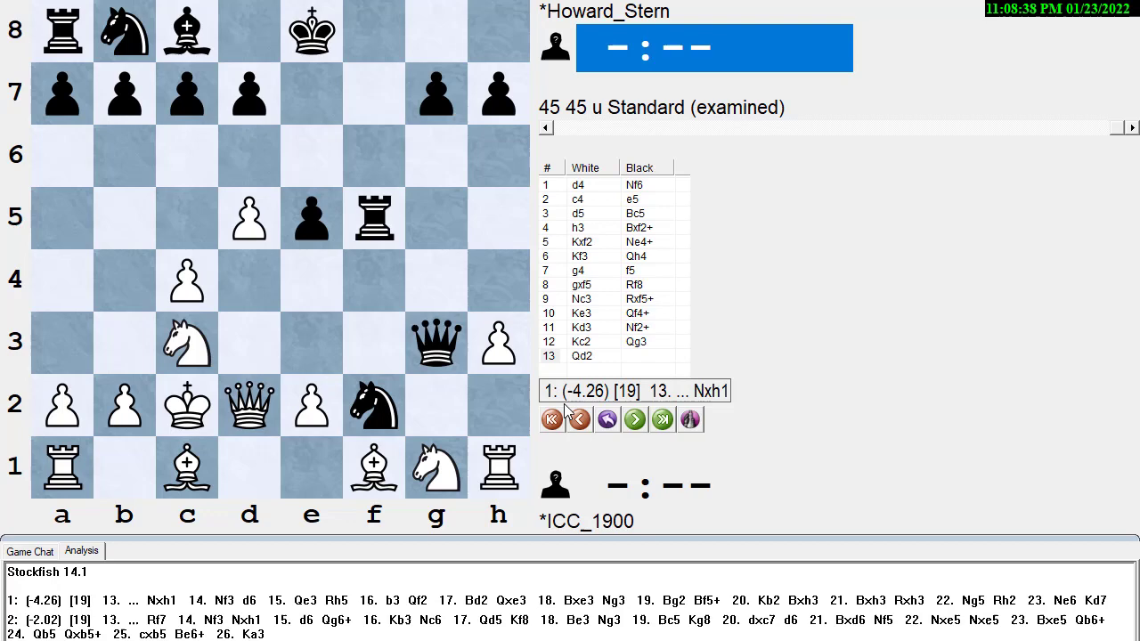
pyautogui.click(579, 419)
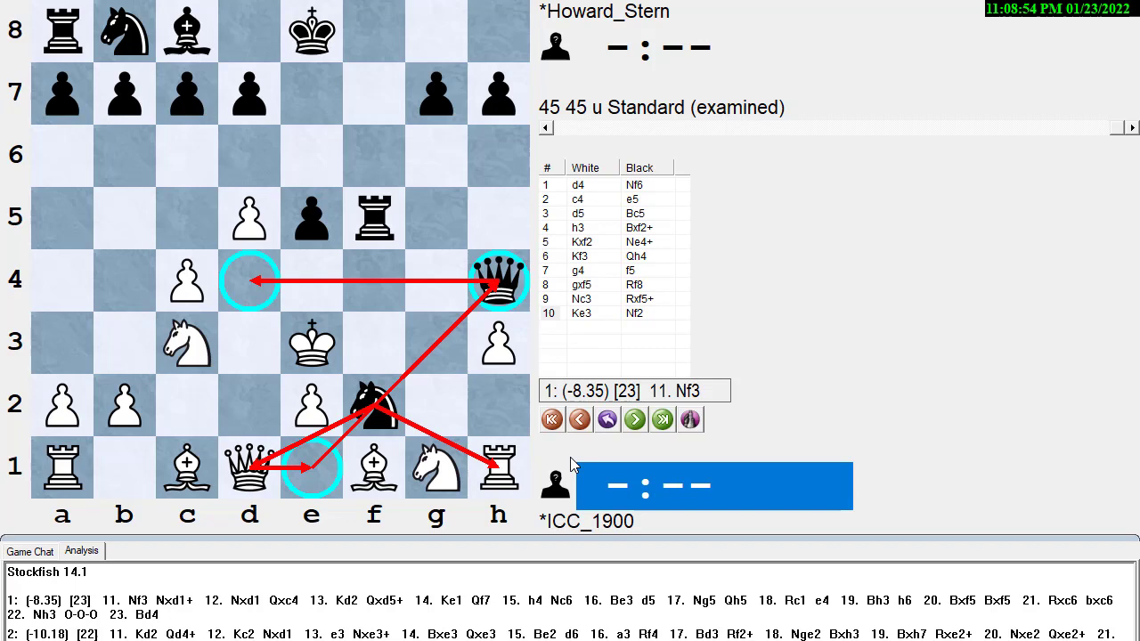
pyautogui.click(634, 419)
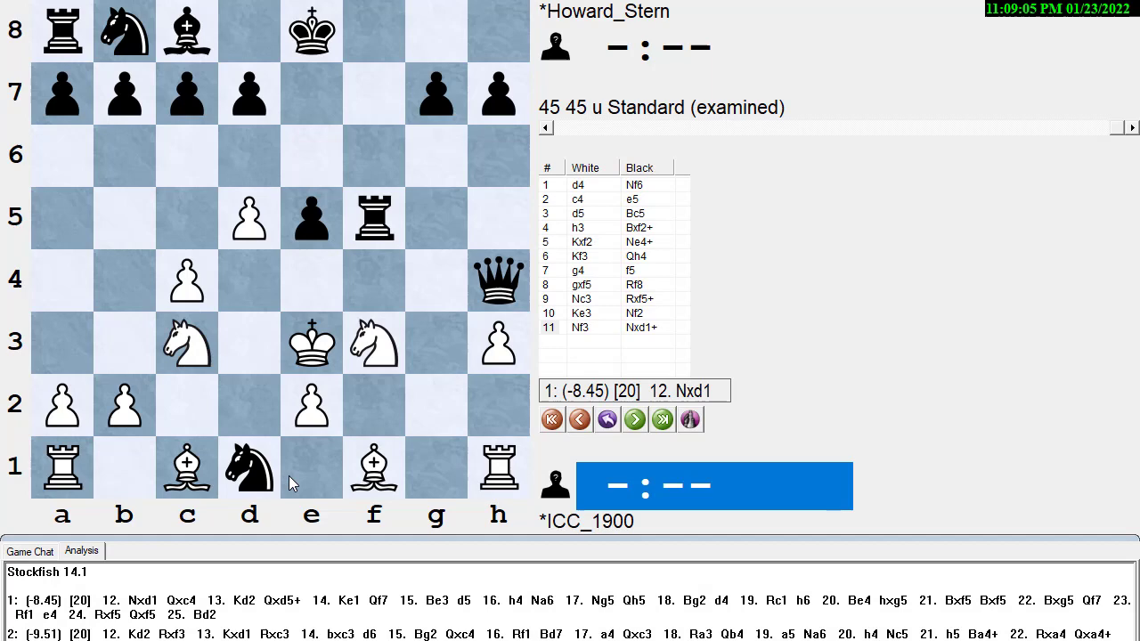
pyautogui.click(634, 419)
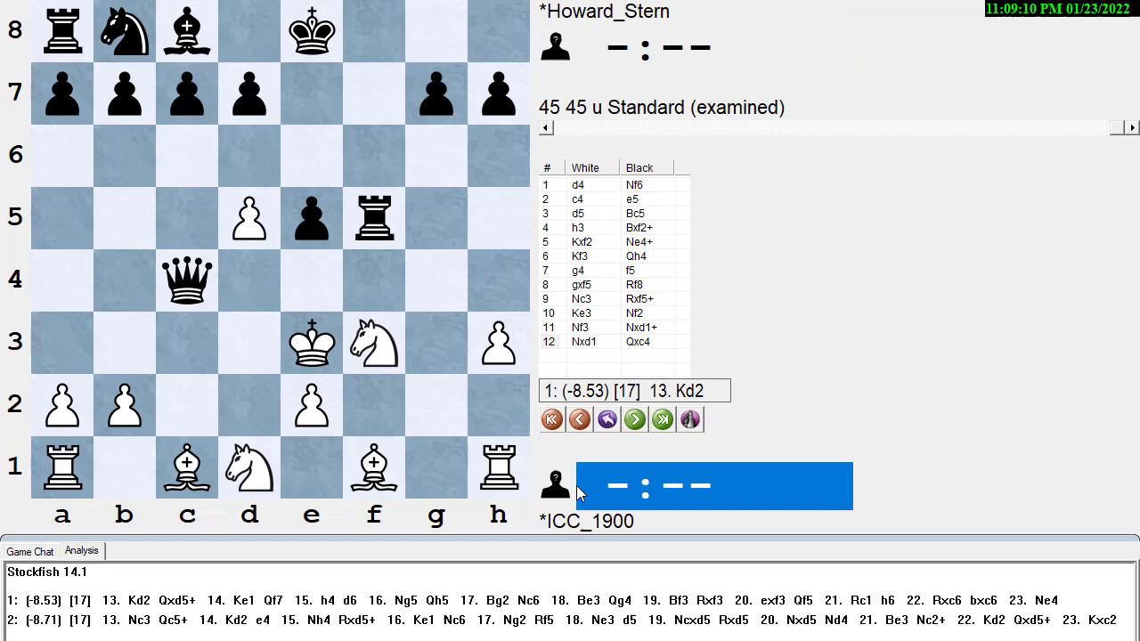
pyautogui.click(579, 419)
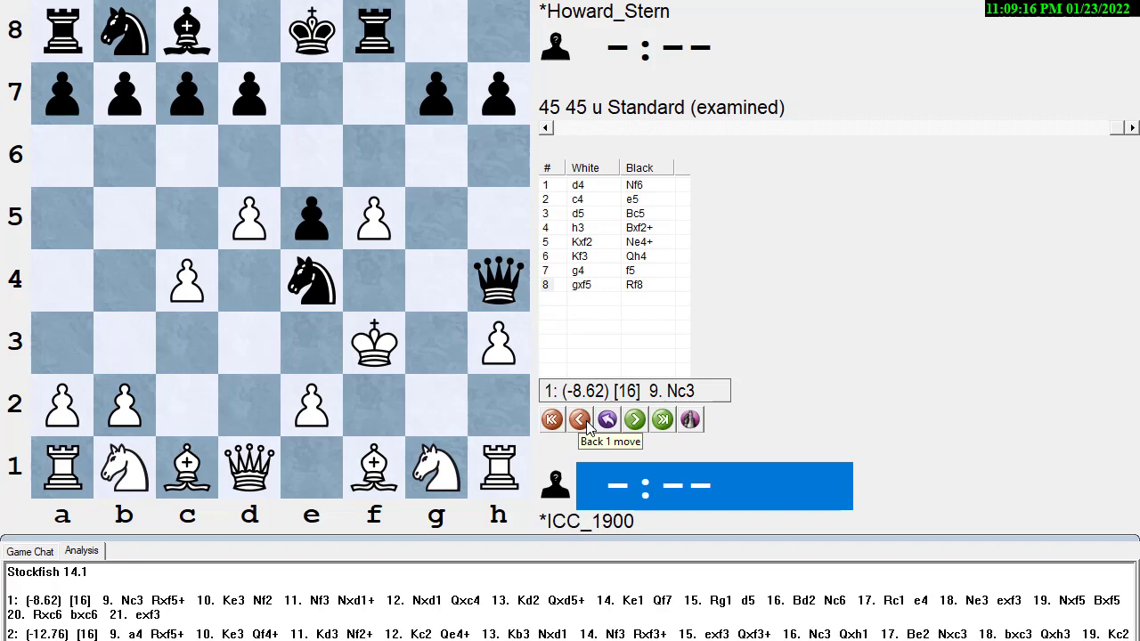
# Step: Step forward through 9.Ke3 Rxf5 10.Nf3 Qf4+ 11.Kd3 Nf2+ to the final position
pyautogui.click(634, 421)
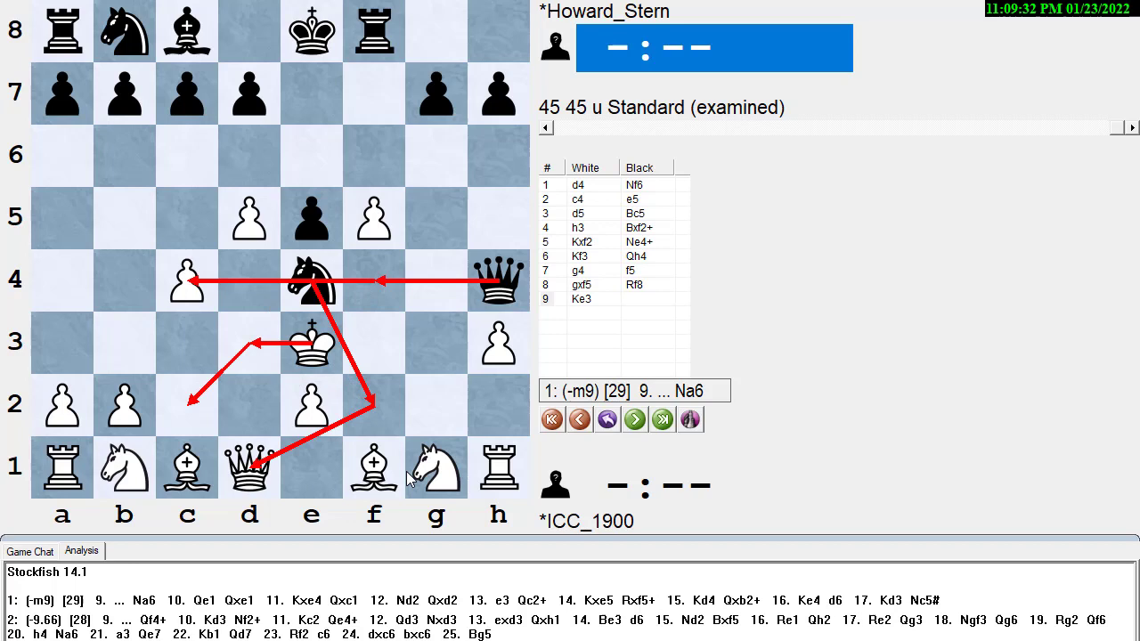
pyautogui.click(634, 421)
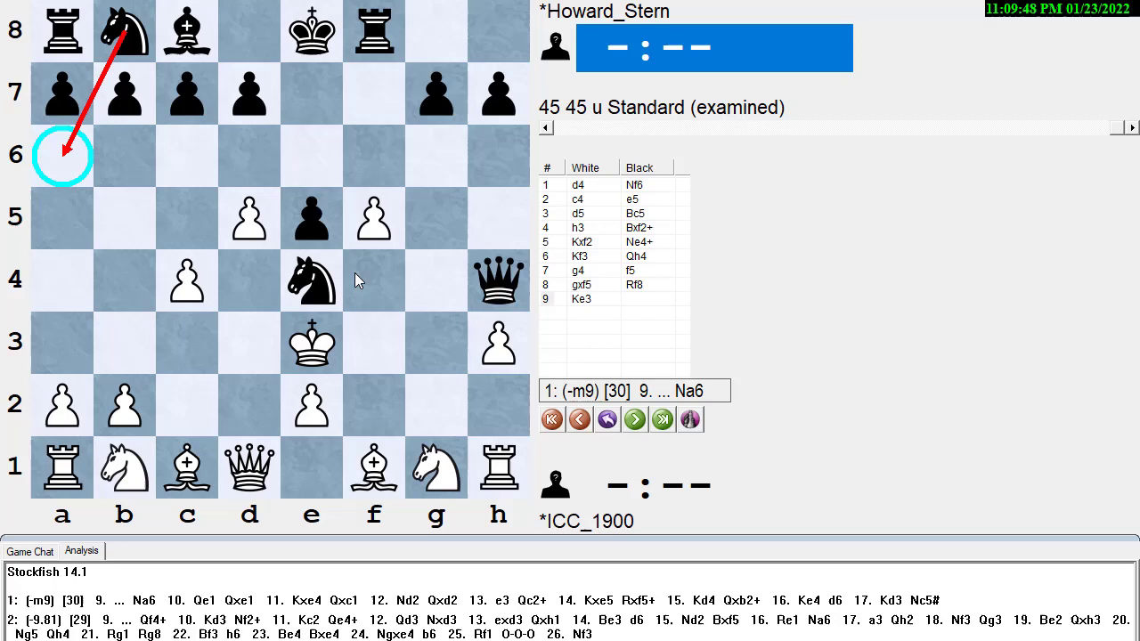
pyautogui.click(634, 420)
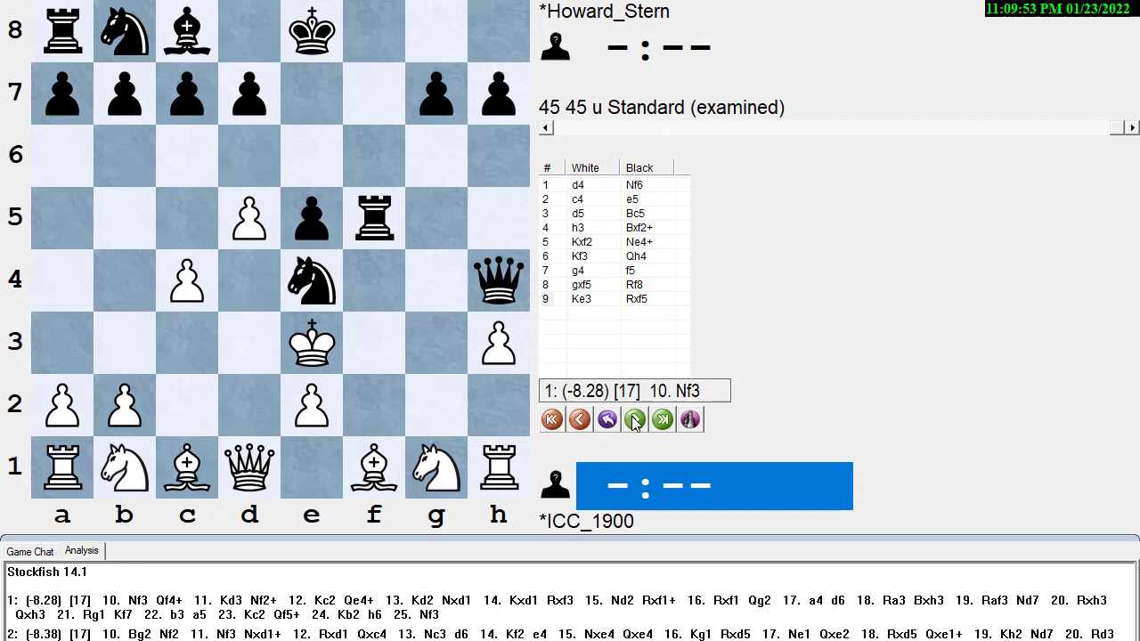
pyautogui.click(634, 421)
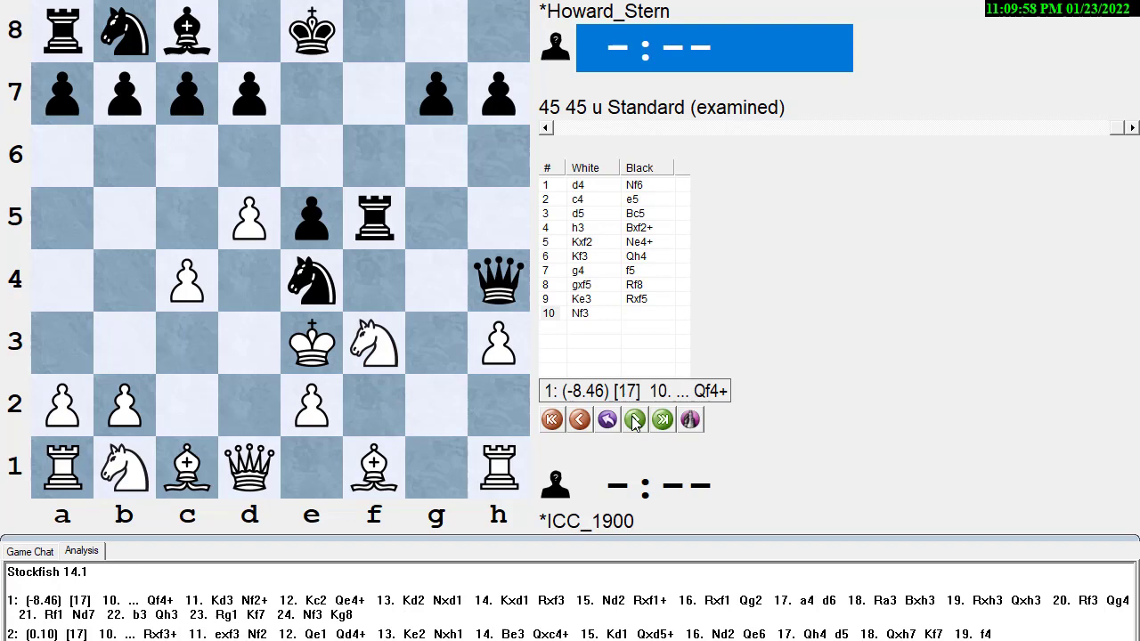
pyautogui.click(635, 420)
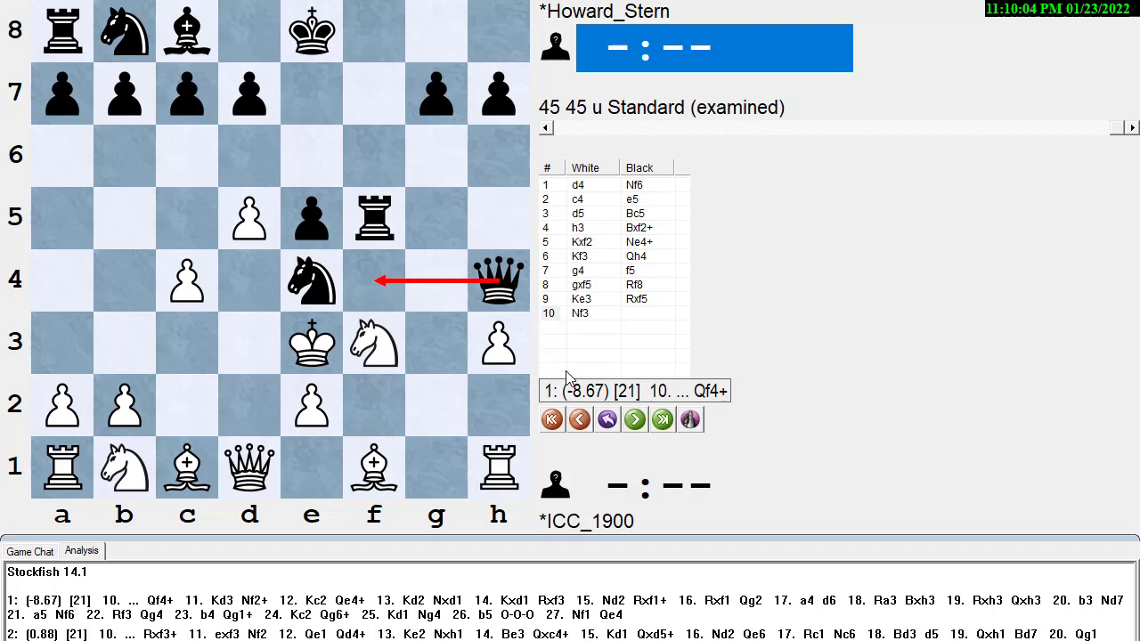
pyautogui.click(635, 420)
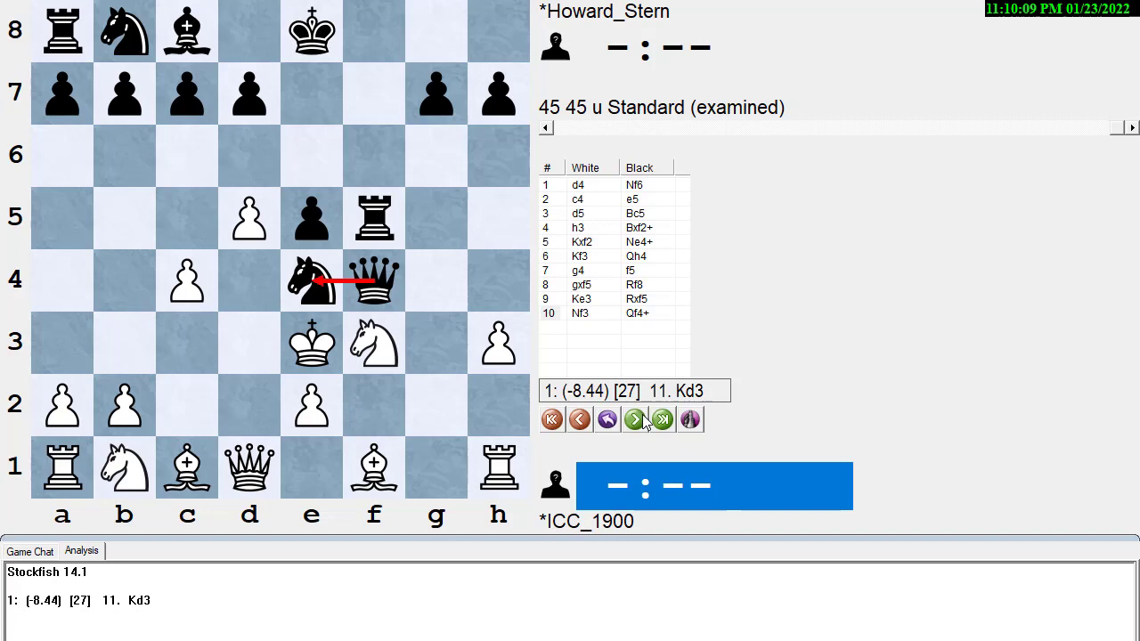
pyautogui.click(634, 421)
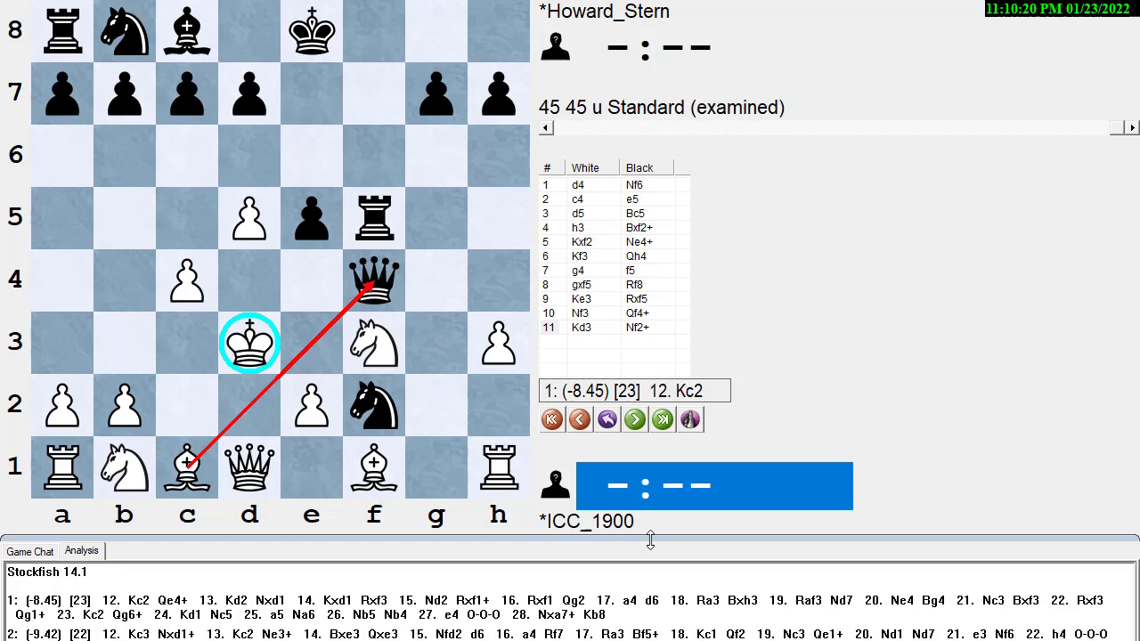
pyautogui.click(579, 421)
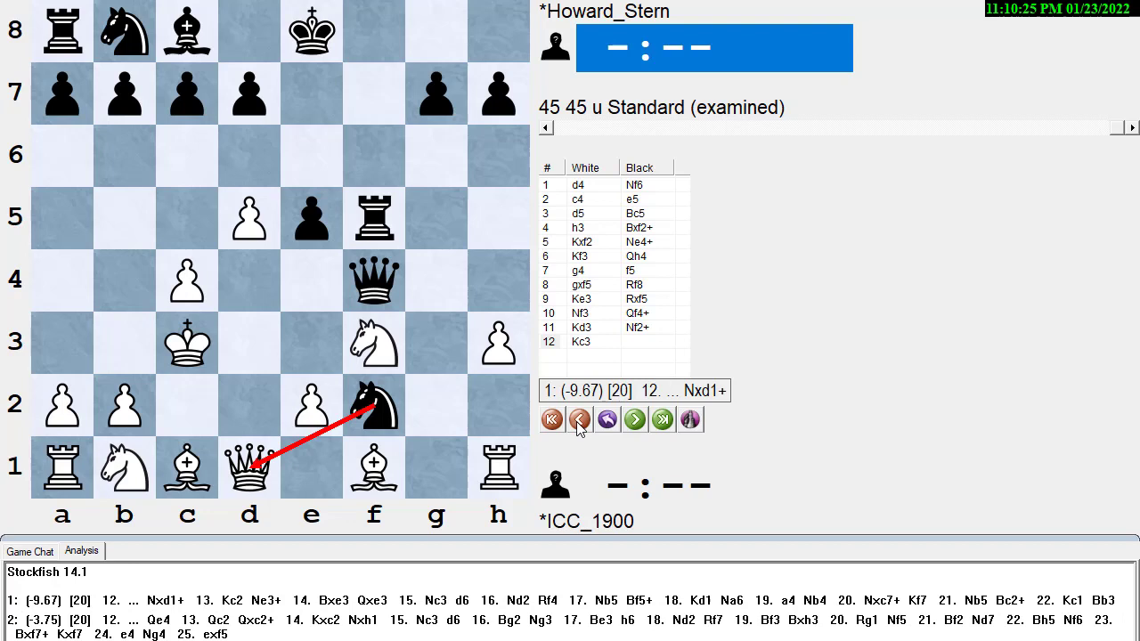
pyautogui.click(579, 419)
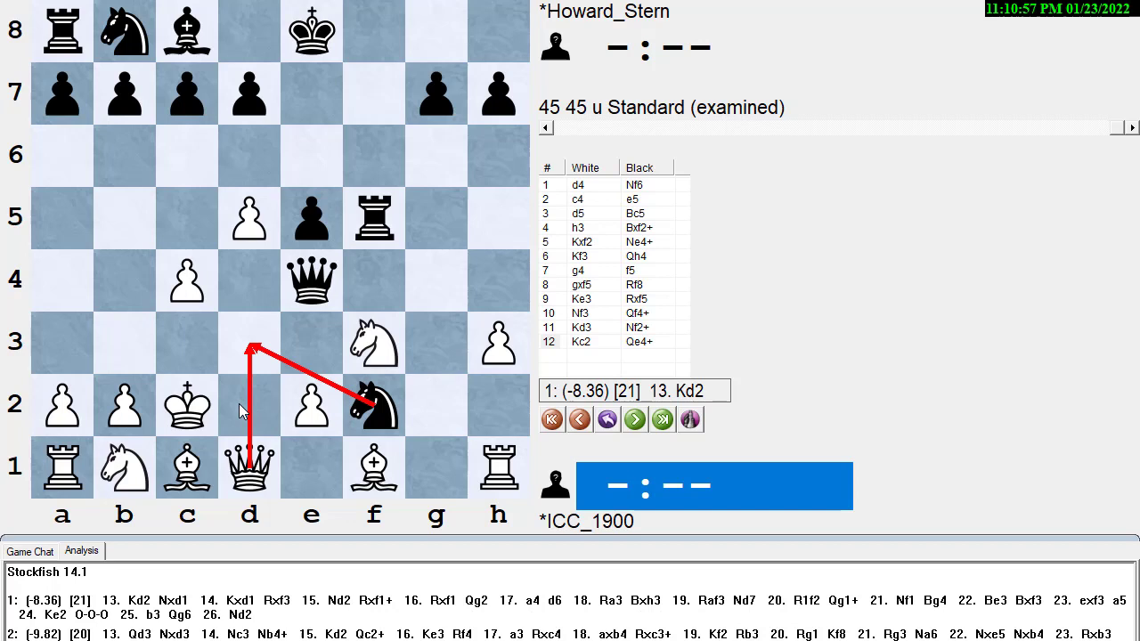
pyautogui.click(634, 419)
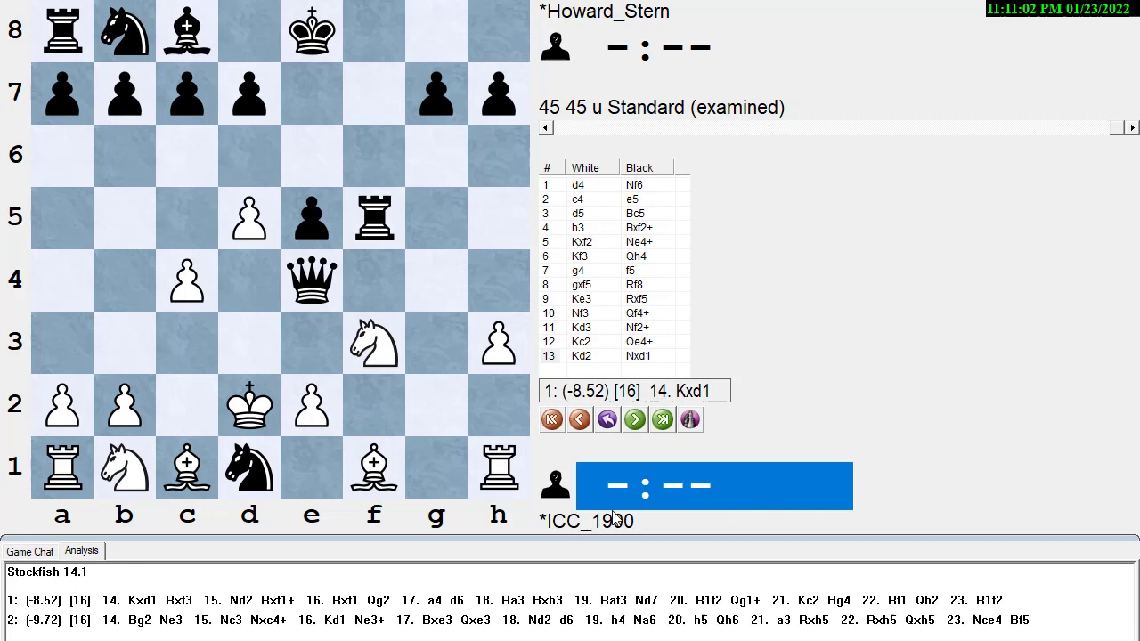
pyautogui.click(579, 419)
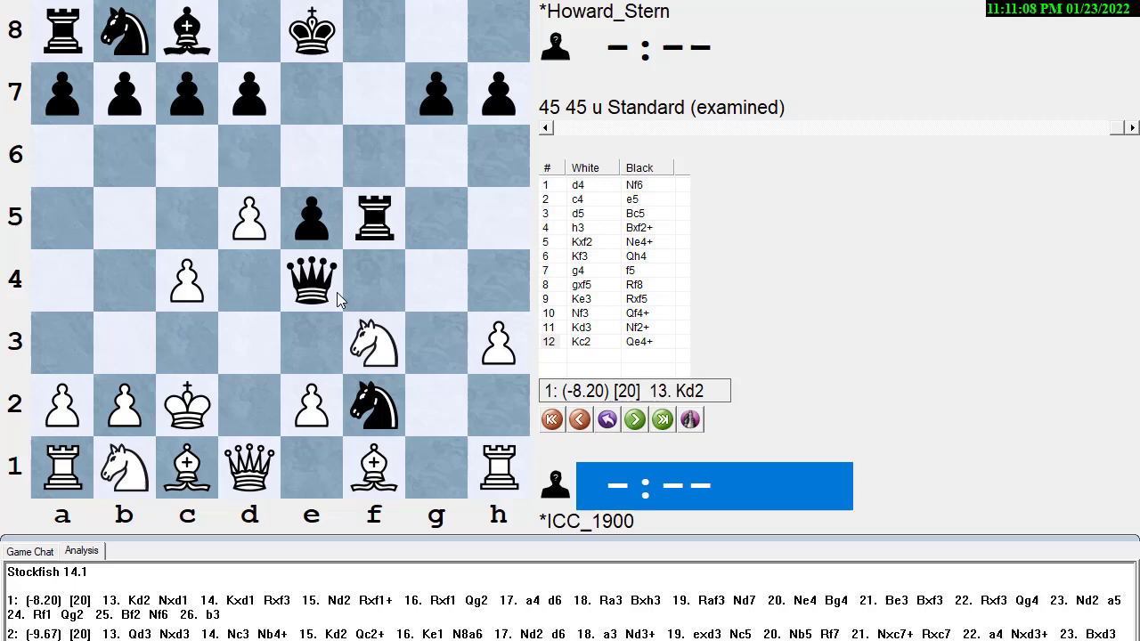
pyautogui.click(579, 419)
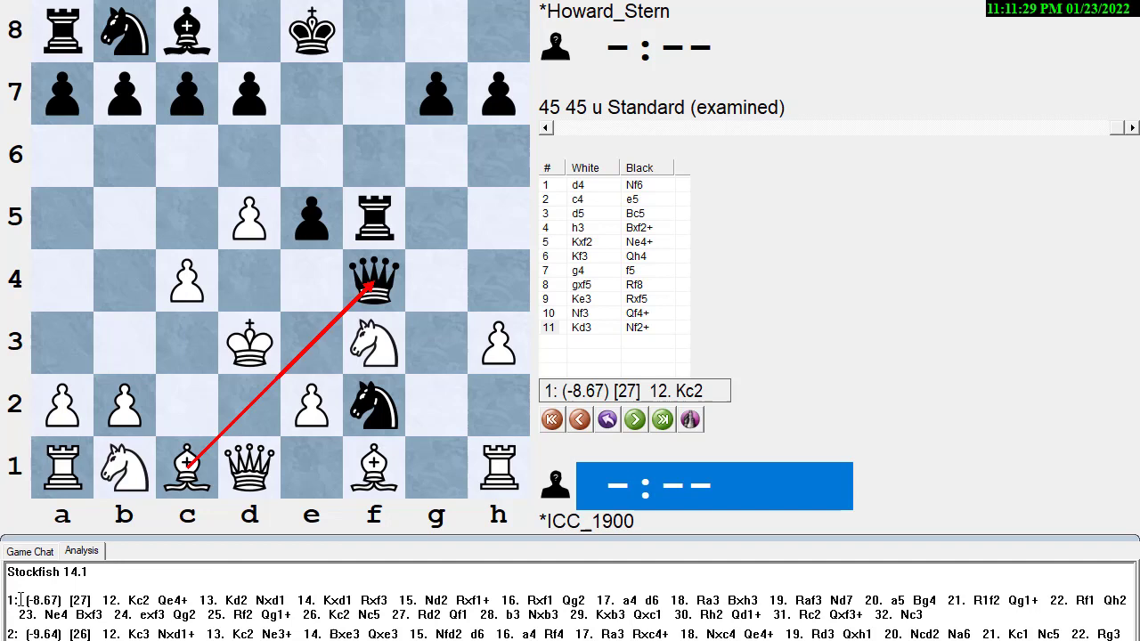
# Step: Rewind the examined game to the start so only 1.d4 remains
pyautogui.click(552, 420)
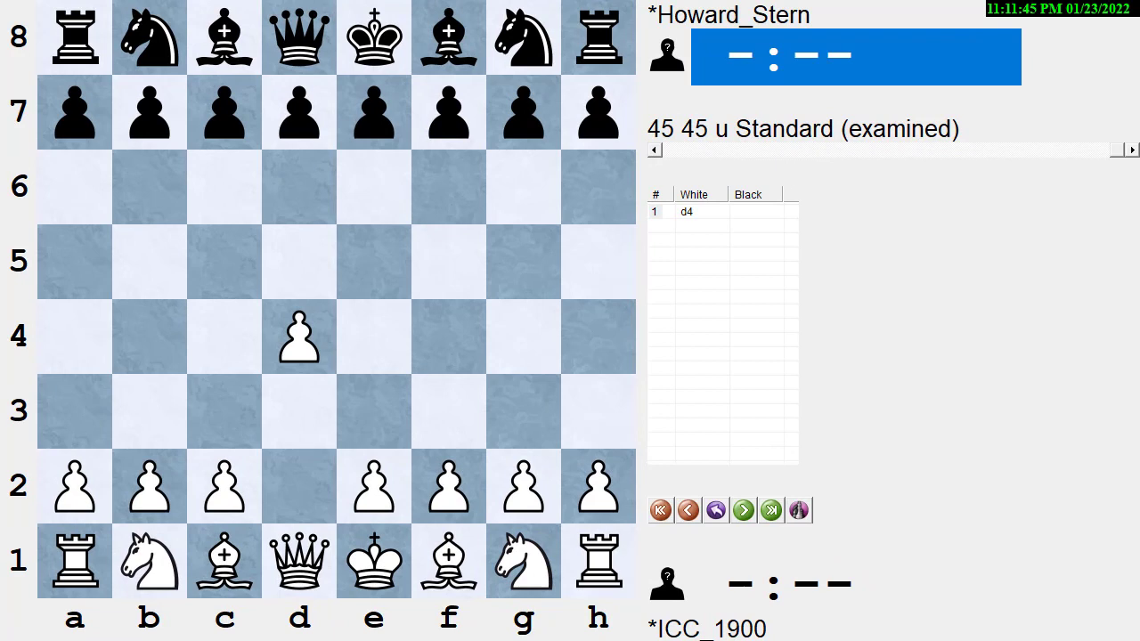
# Step: Flip the board to Black's side and replay the 4.h3 line through 9.Ke3 Rxf5 10.Nf3 Qf4+
pyautogui.click(744, 510)
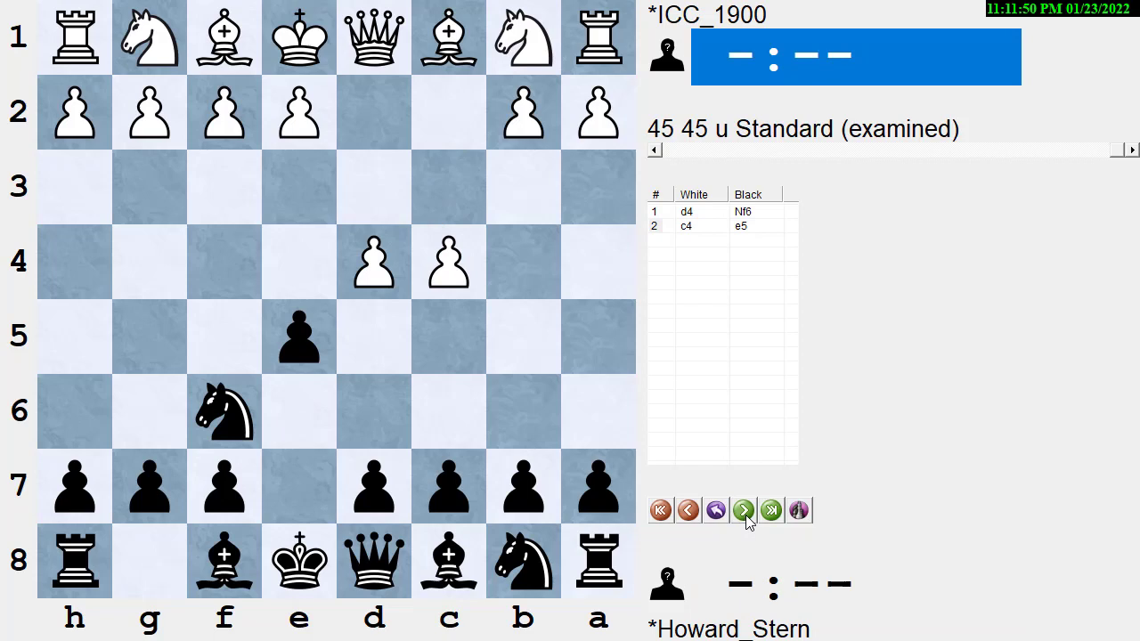
pyautogui.click(743, 510)
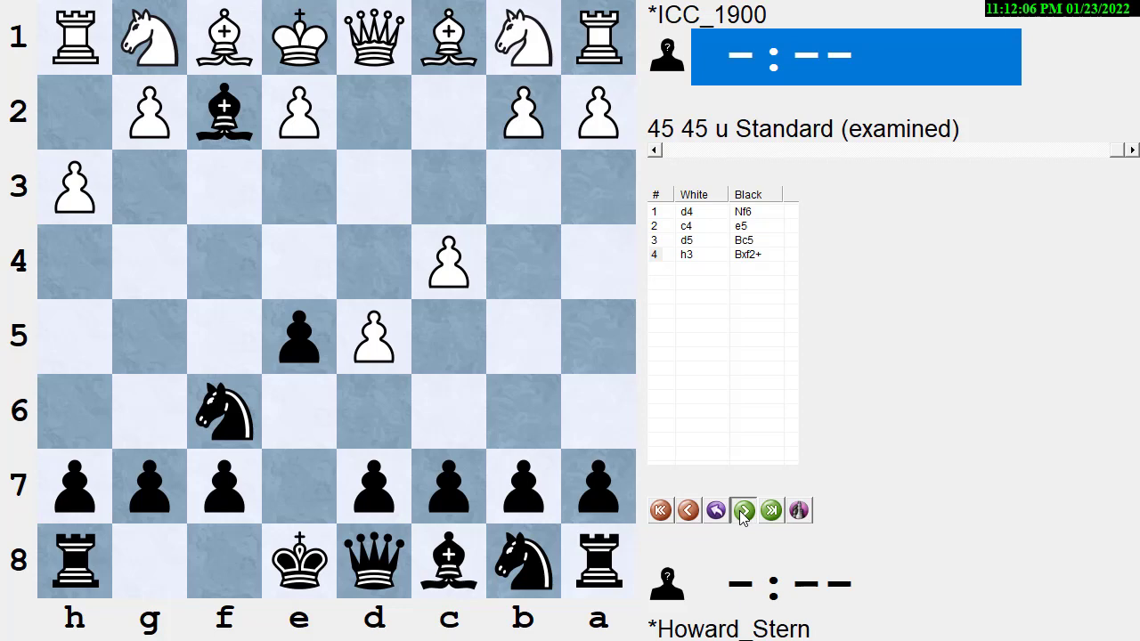
pyautogui.click(744, 509)
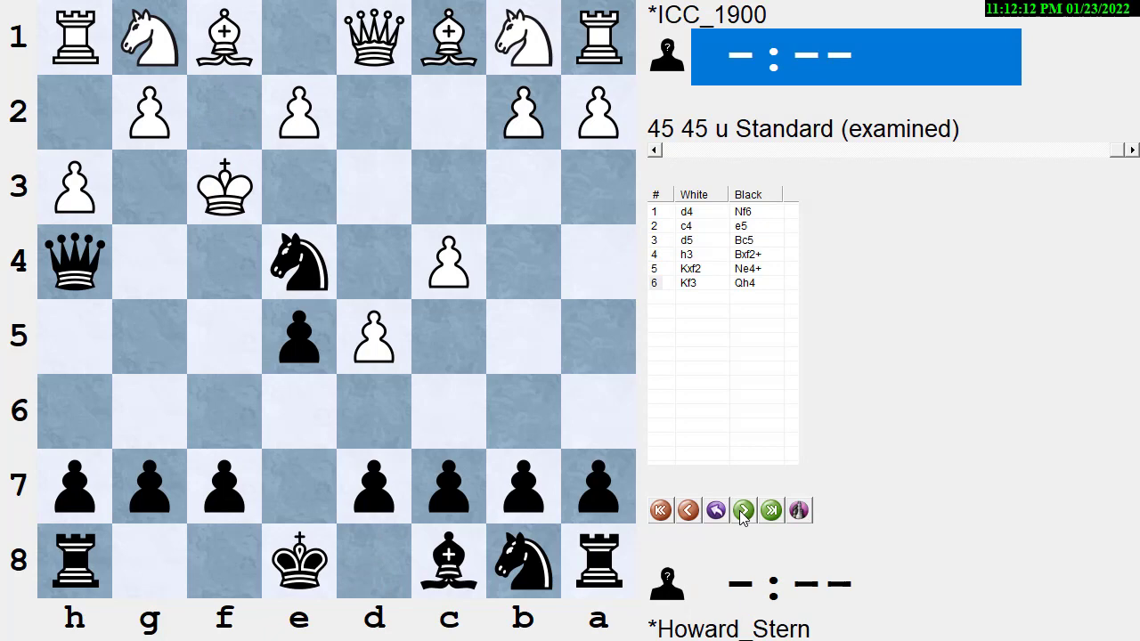
pyautogui.click(743, 510)
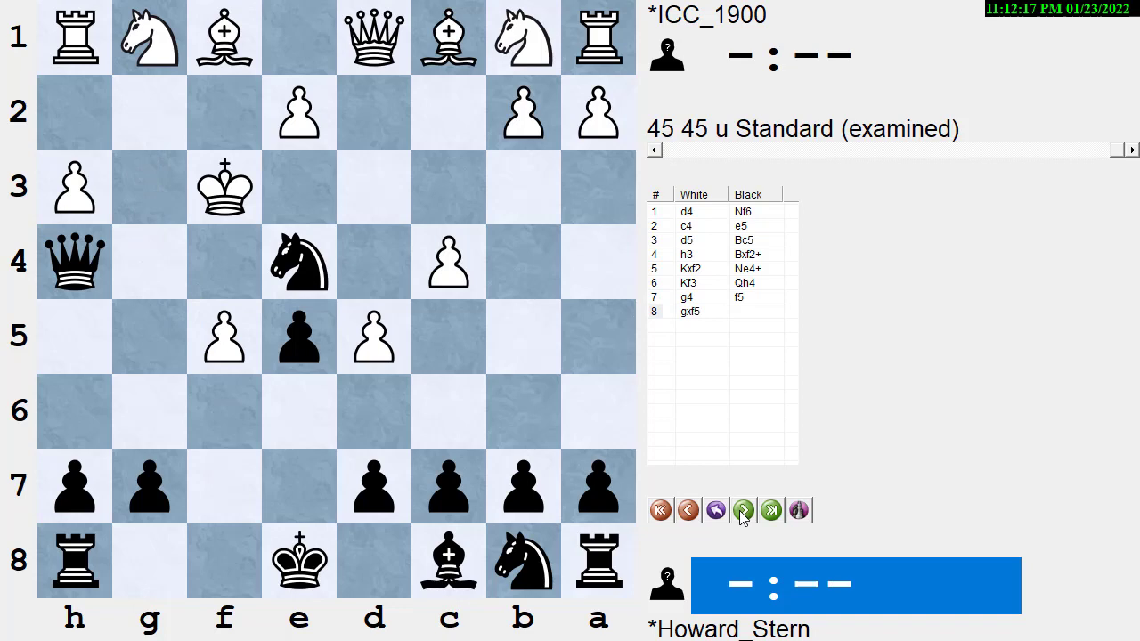
pyautogui.click(744, 510)
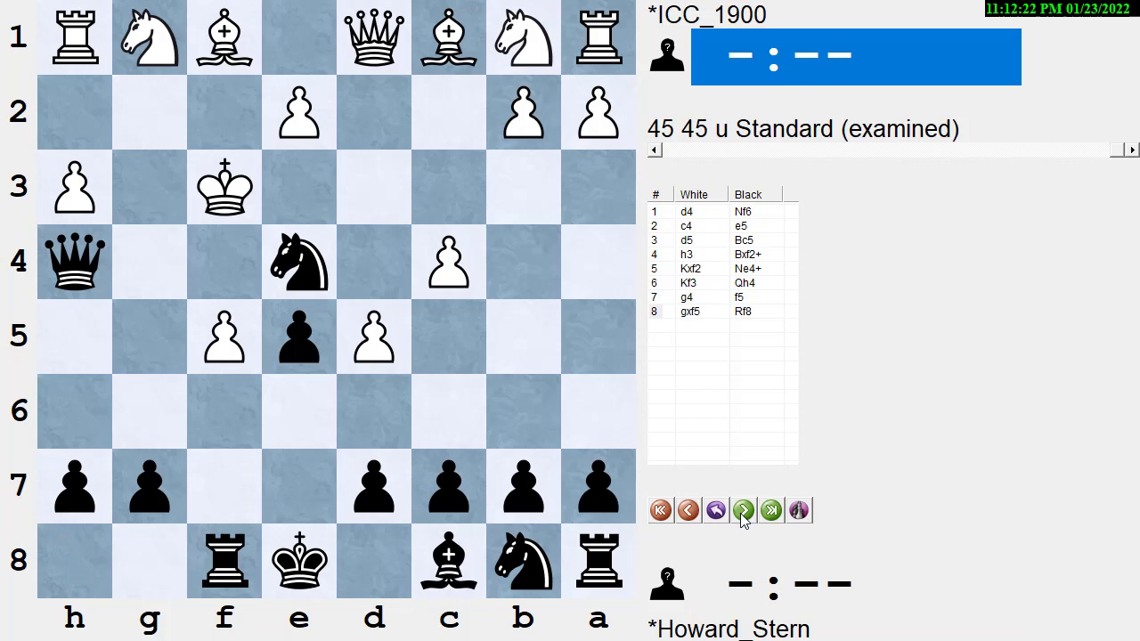
pyautogui.click(743, 509)
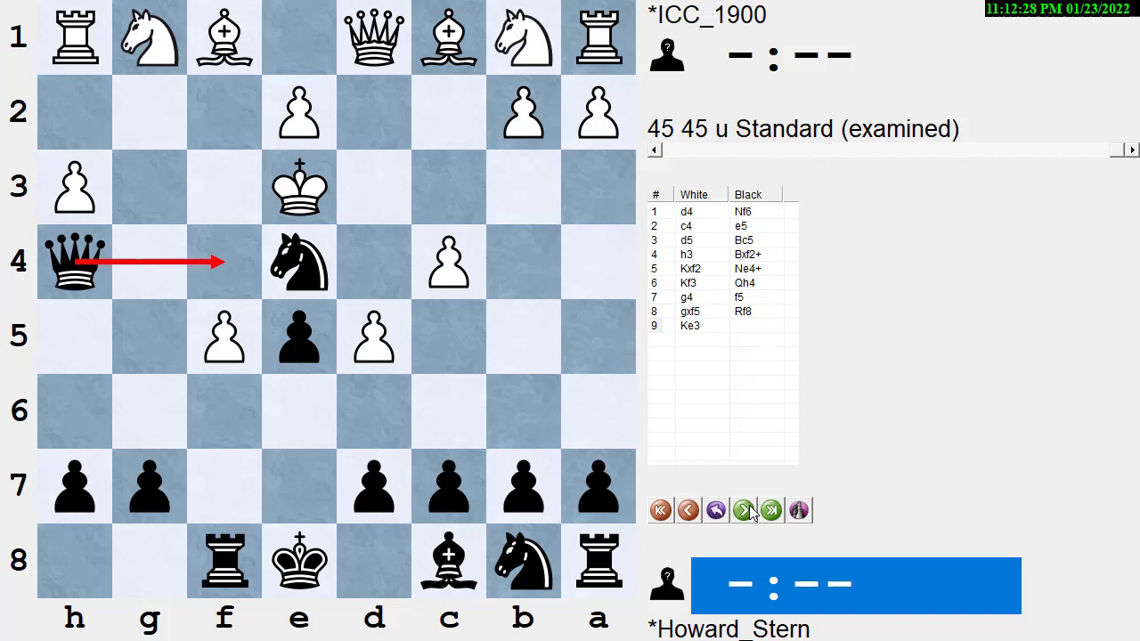
pyautogui.click(743, 509)
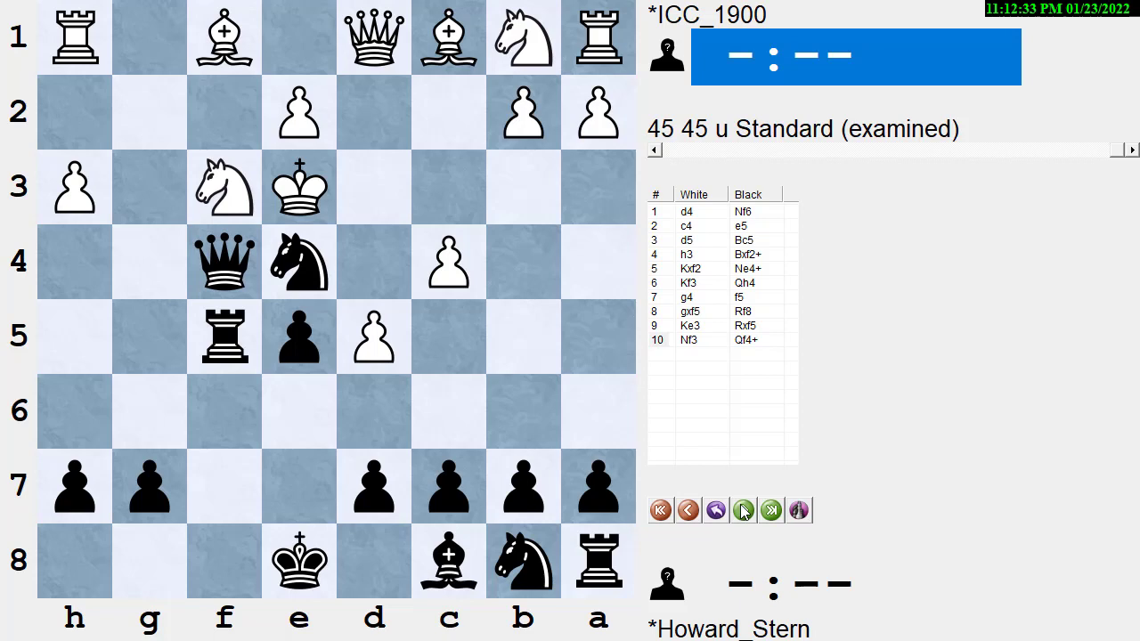
# Step: Advance to the final position after 11.Kd3 Nf2+
pyautogui.click(742, 509)
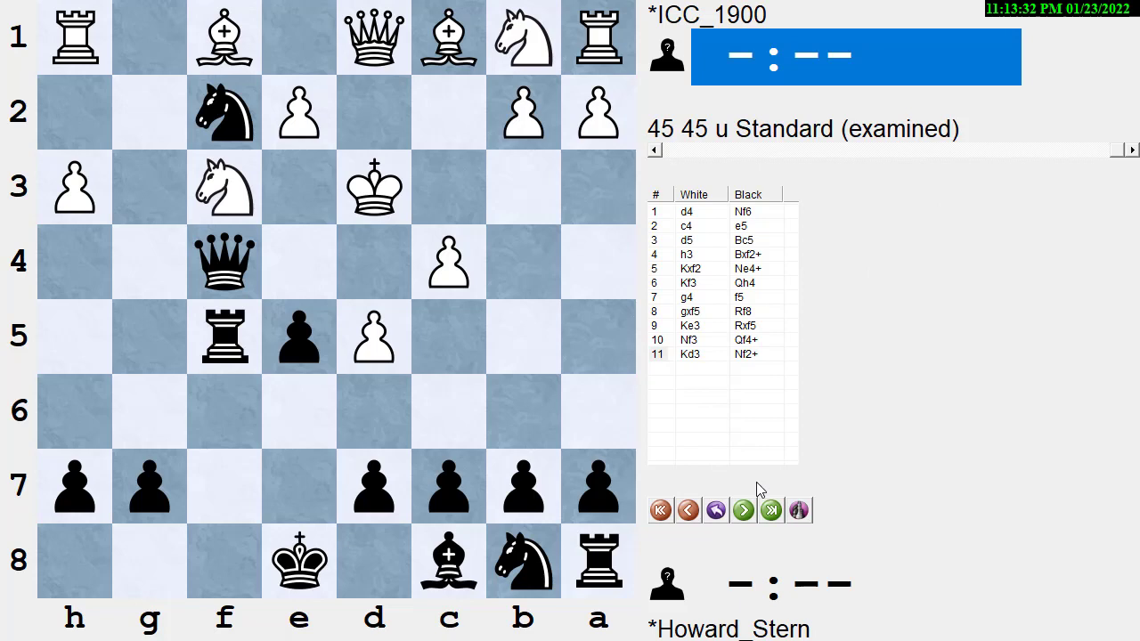
pyautogui.moveTo(743, 509)
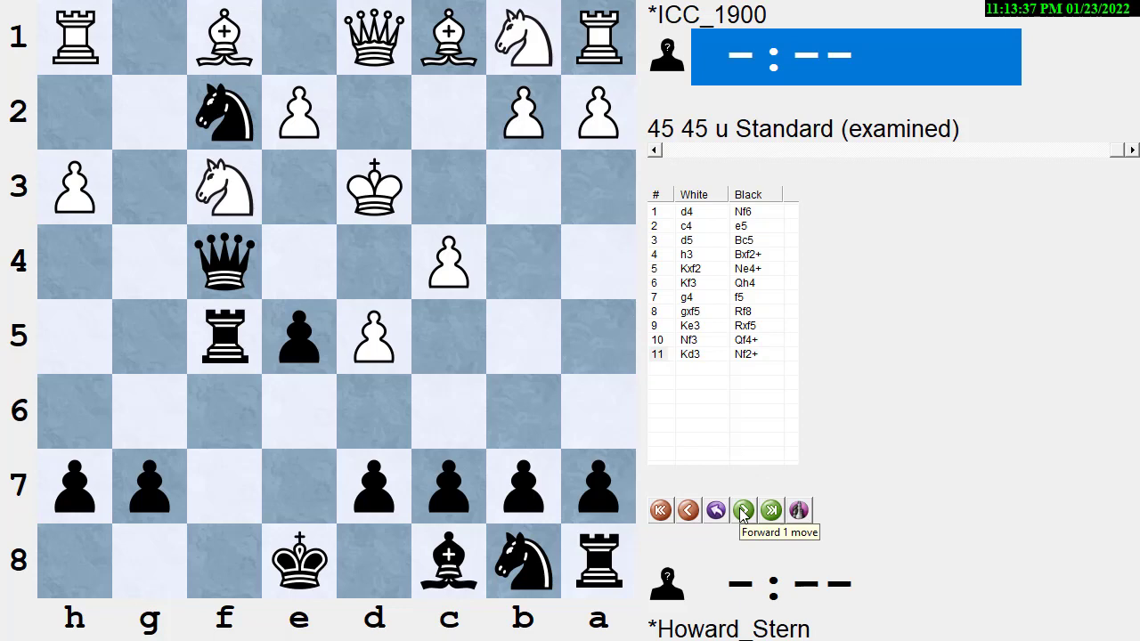